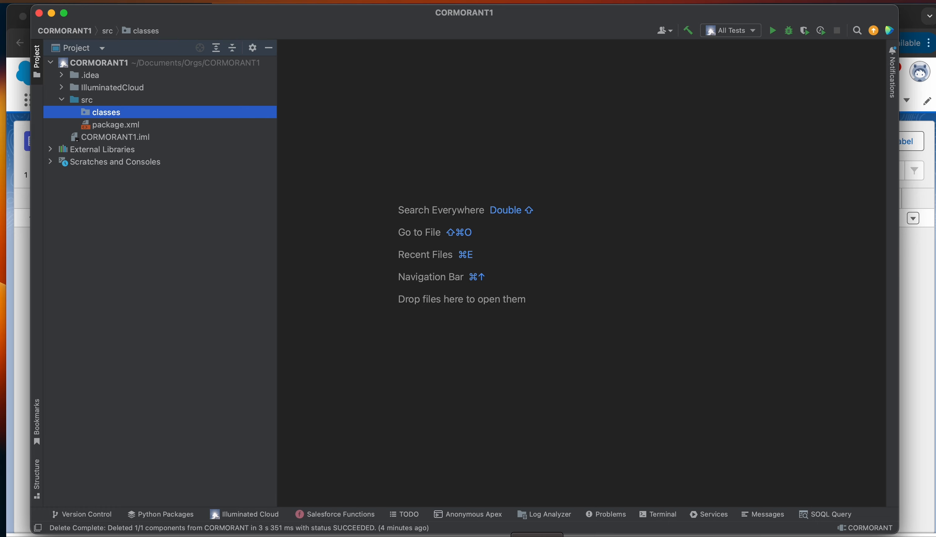
# Step: Add a plain Apex class named API to the classes folder
pyautogui.rightClick(106, 112)
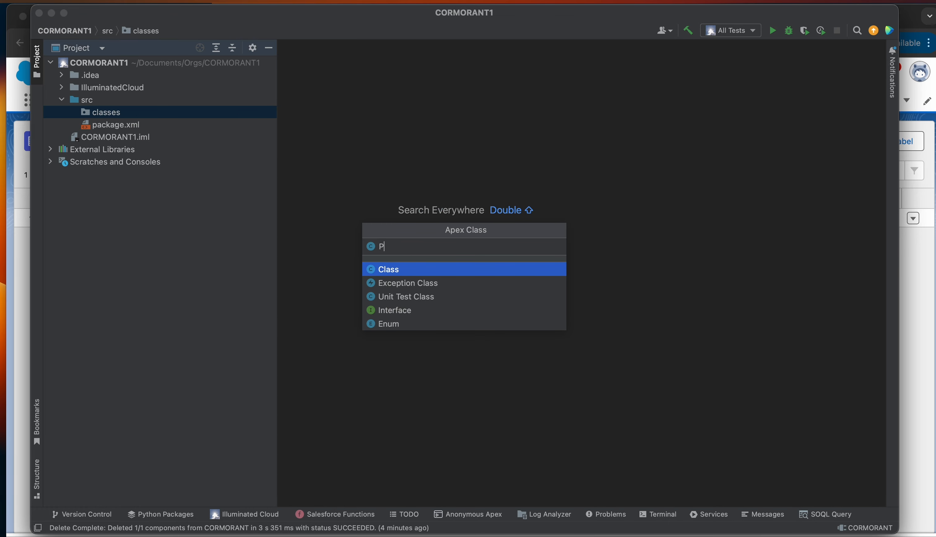
pyautogui.write('API')
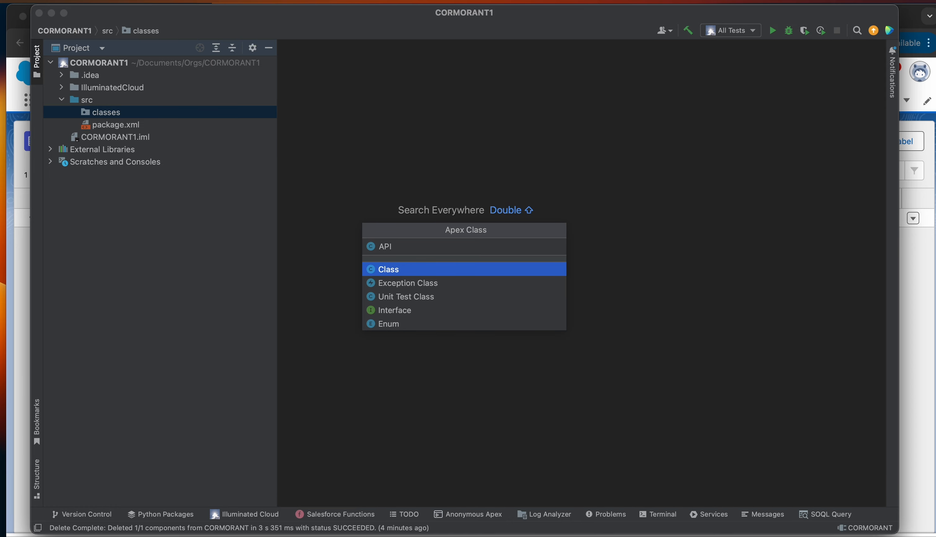
pyautogui.click(387, 246)
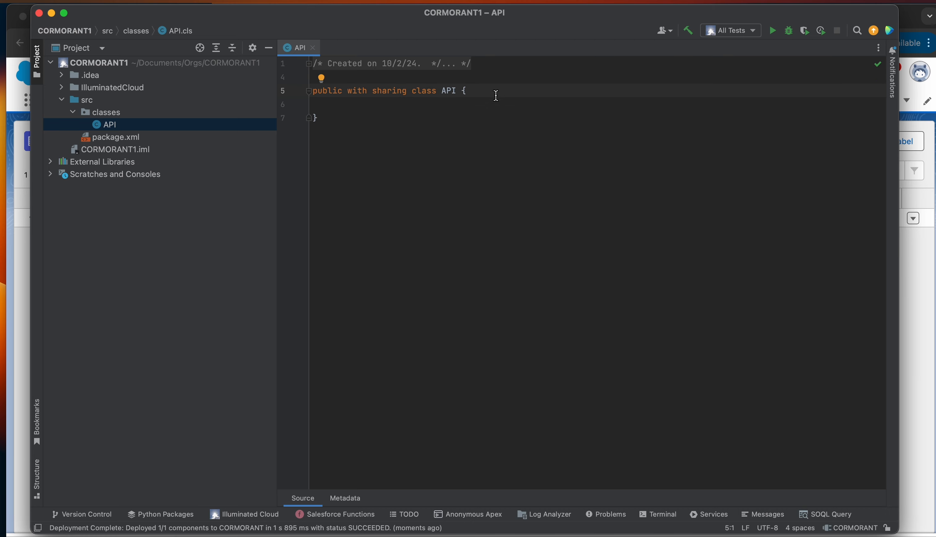
# Step: Change the API class access modifier from 'public with sharing' to 'global'
pyautogui.doubleClick(388, 90)
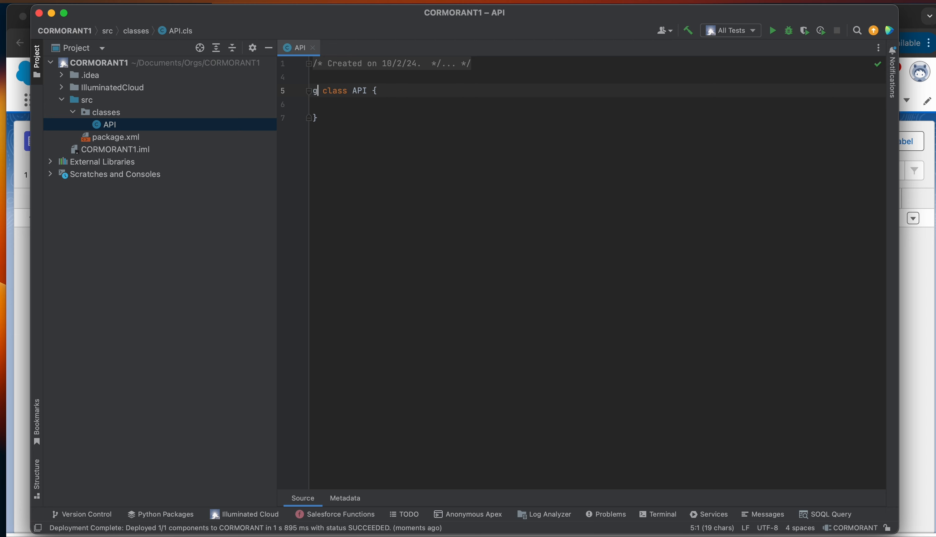
pyautogui.write('lobal')
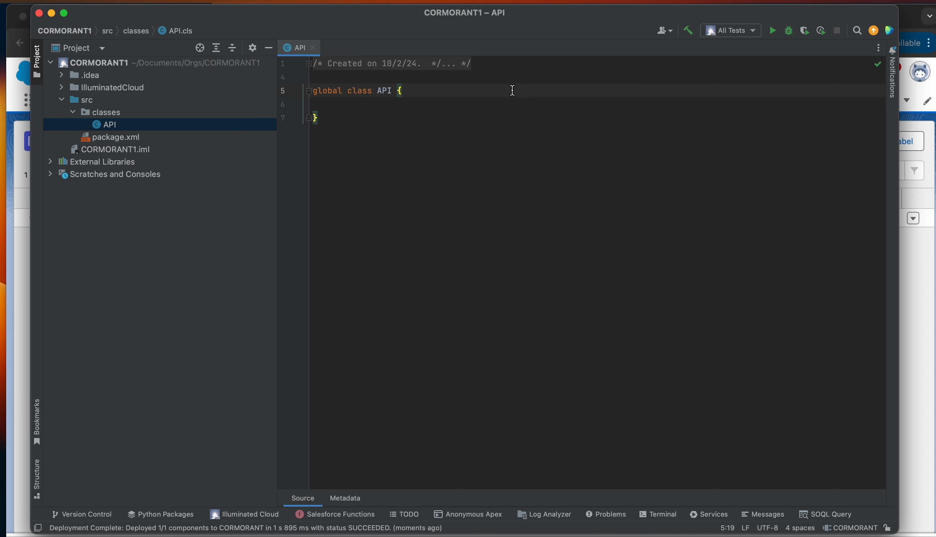
pyautogui.click(313, 76)
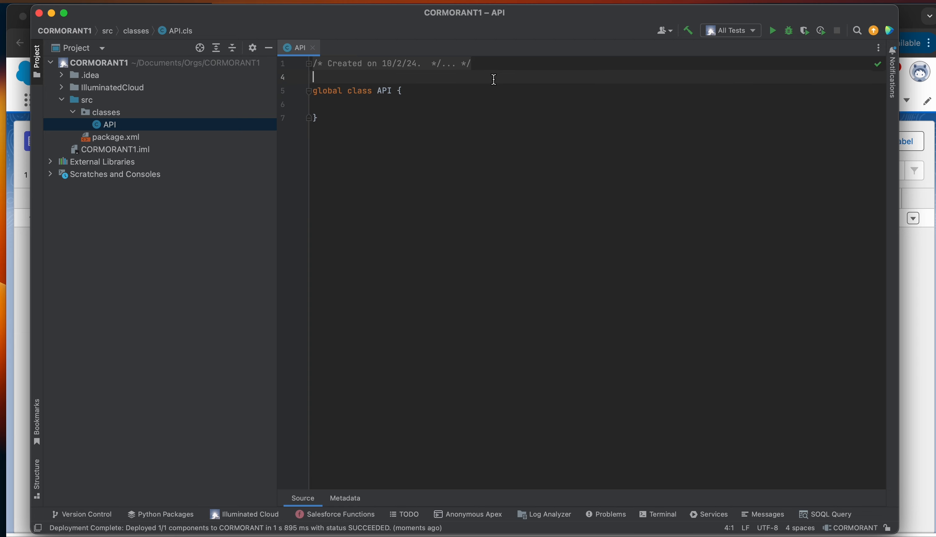
pyautogui.write('@RestResource')
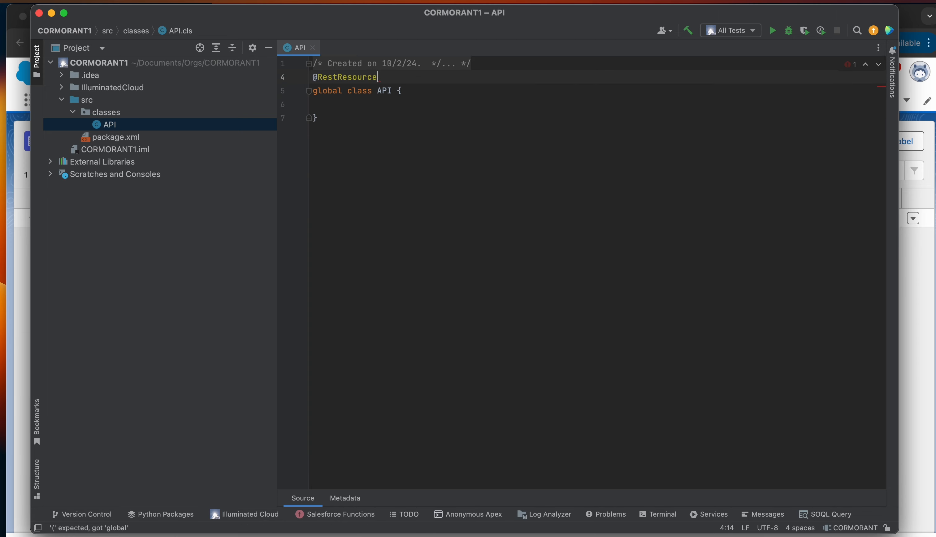
pyautogui.write('(uti)')
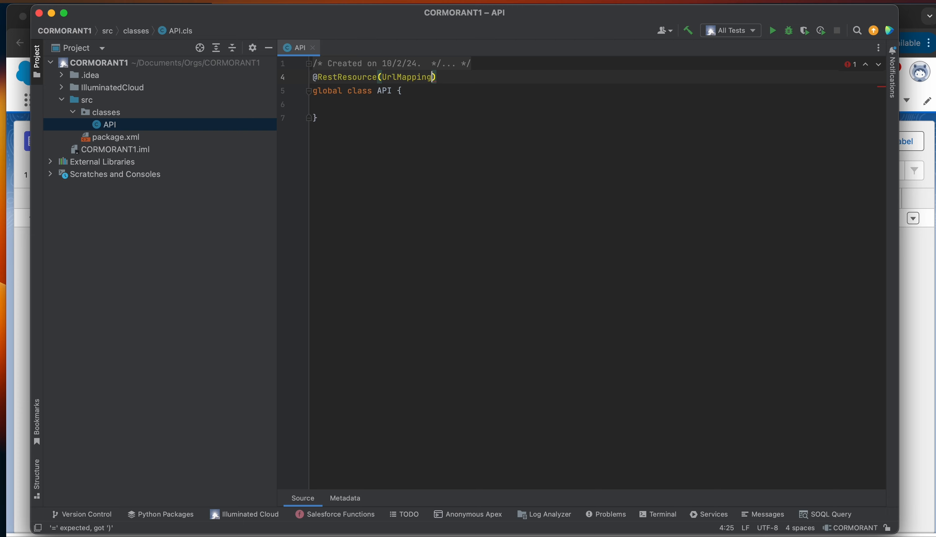
pyautogui.write('=')
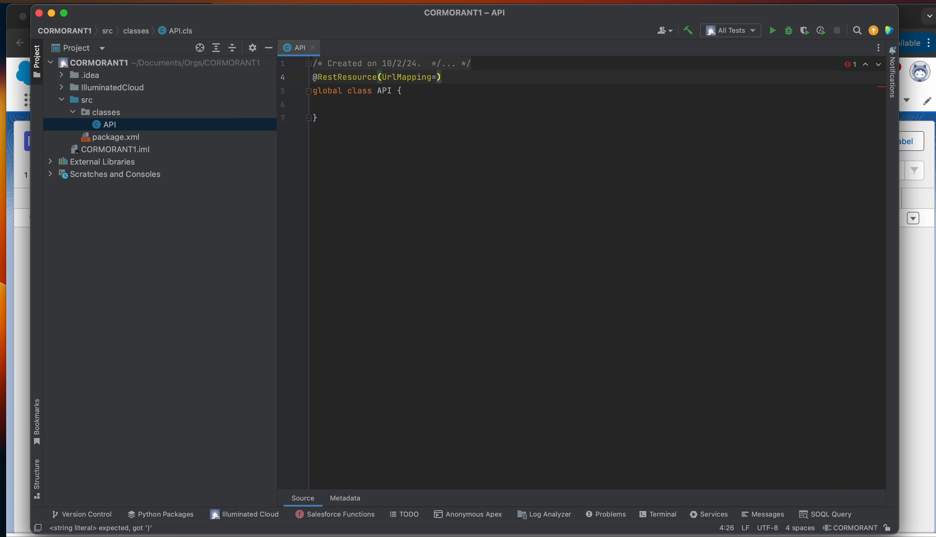
pyautogui.write('"')
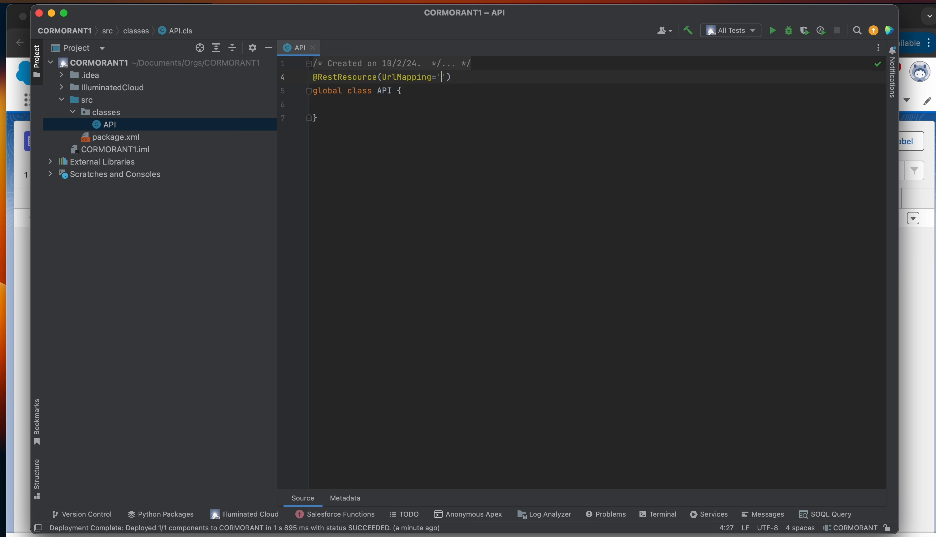
pyautogui.write('/')
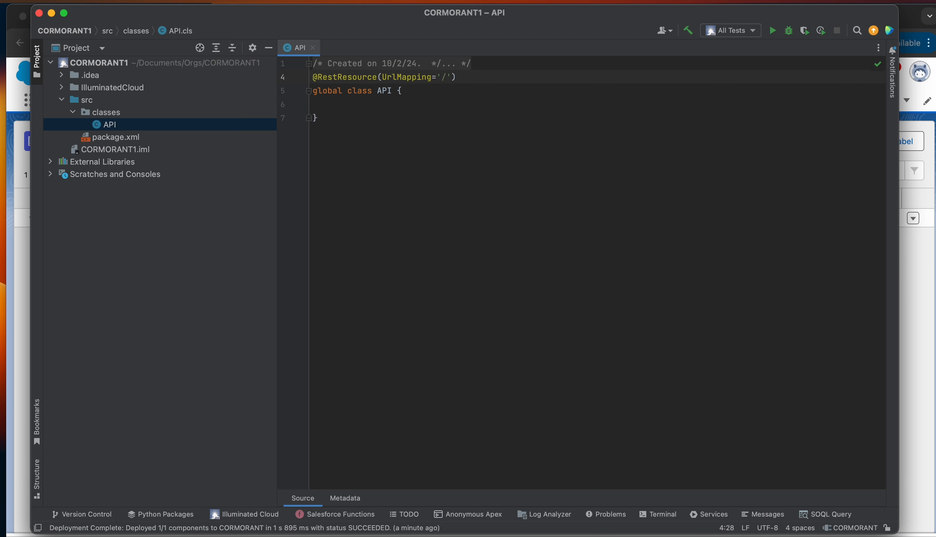
pyautogui.write('a')
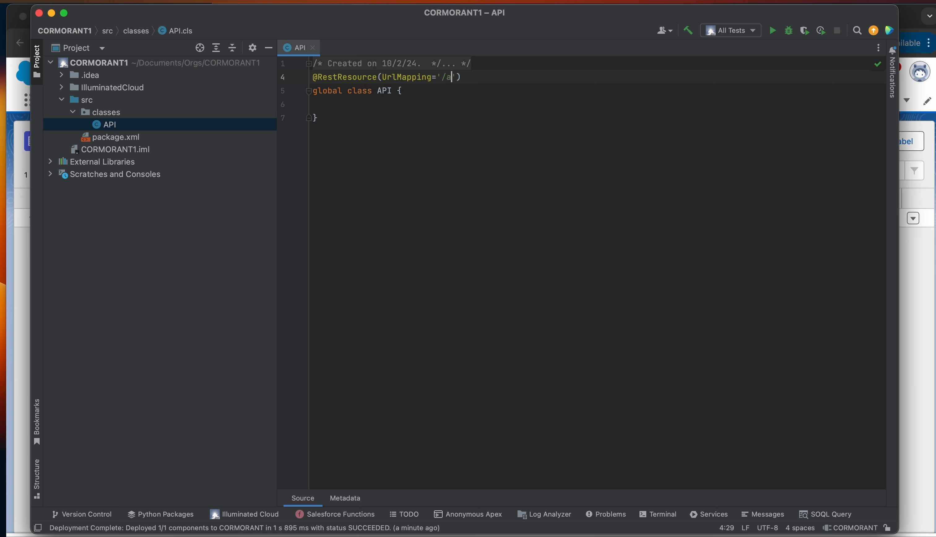
pyautogui.write('pi/v')
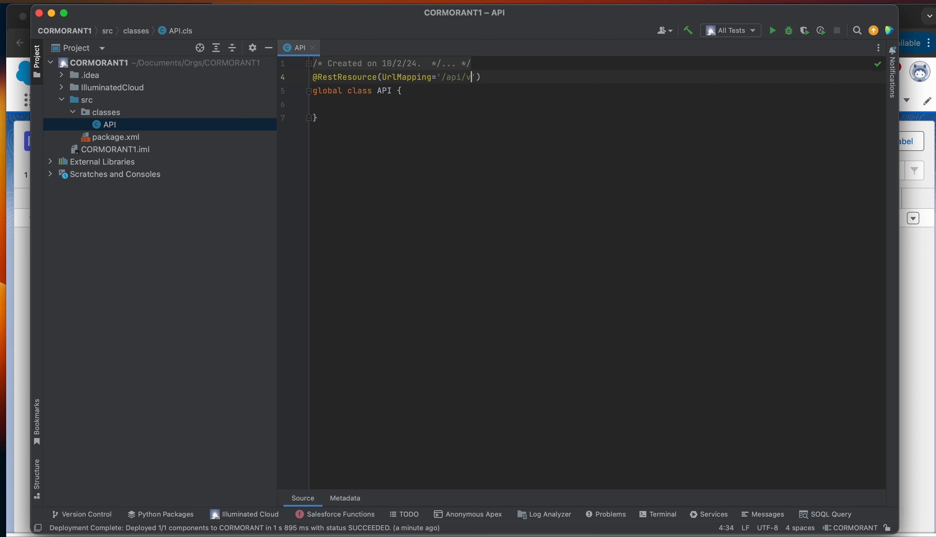
pyautogui.write('1/')
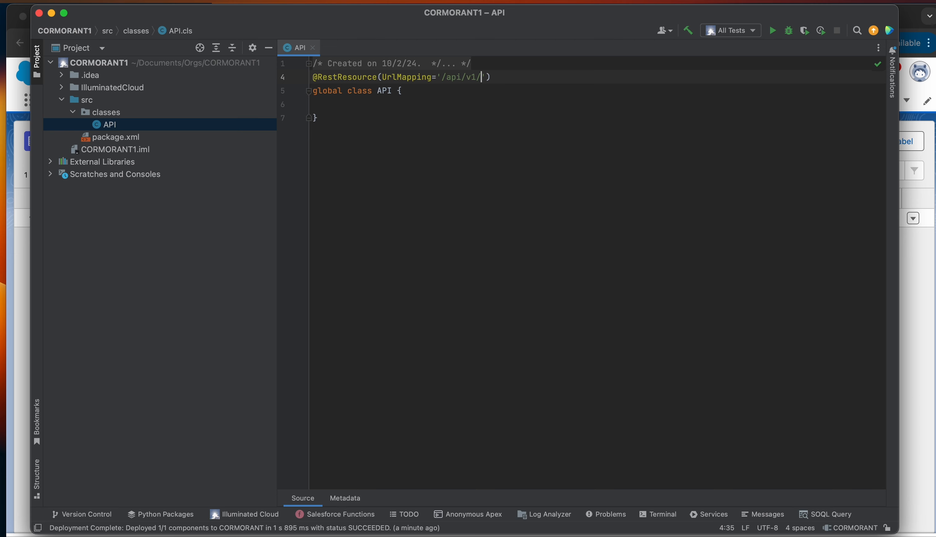
pyautogui.write('*')
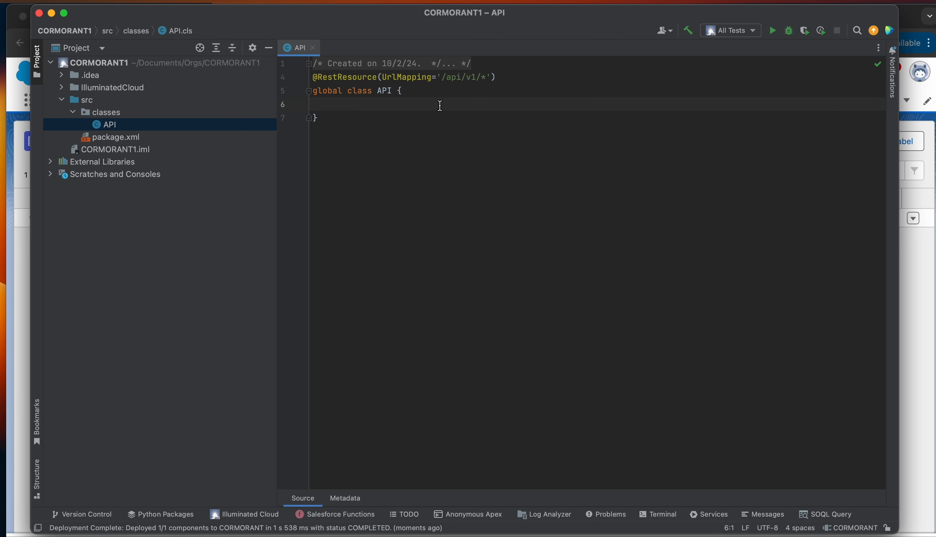
pyautogui.press('enter')
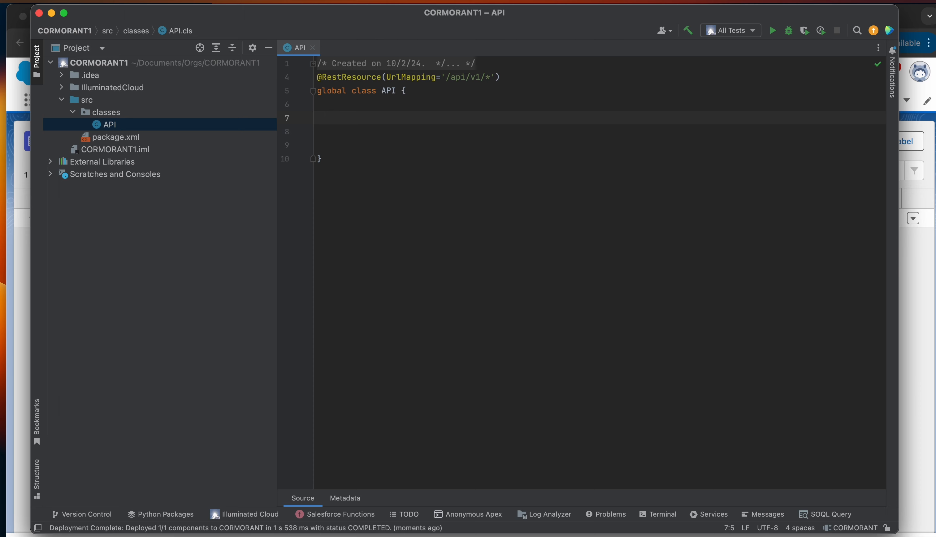
pyautogui.write('glab')
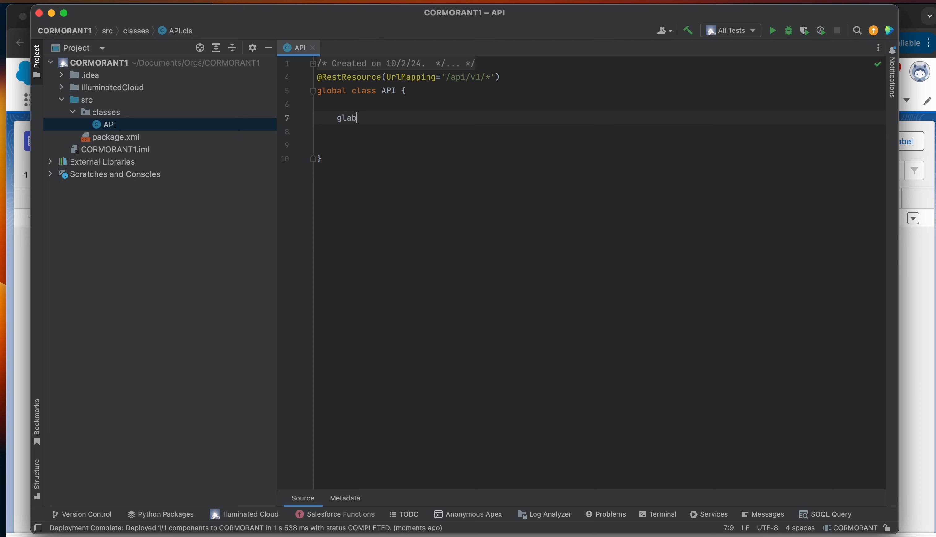
pyautogui.write('global static v')
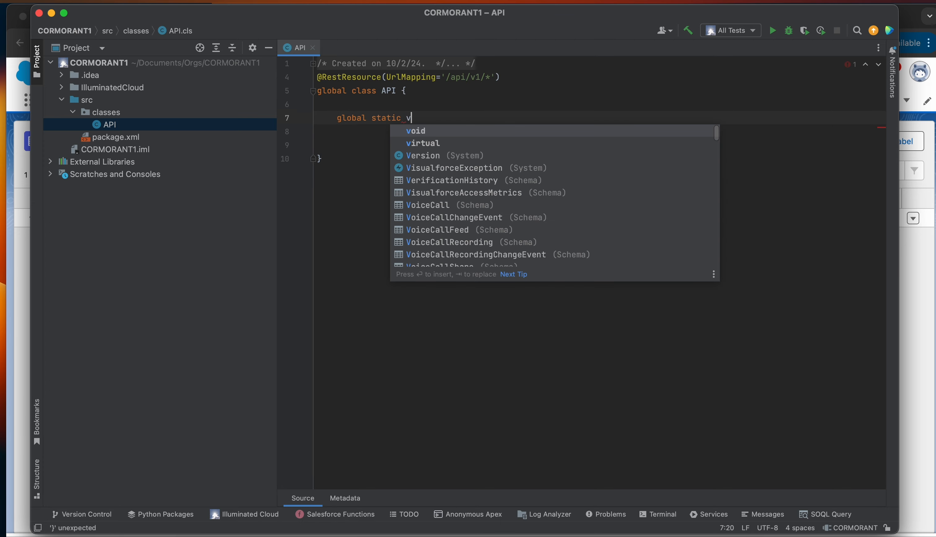
pyautogui.write('oid')
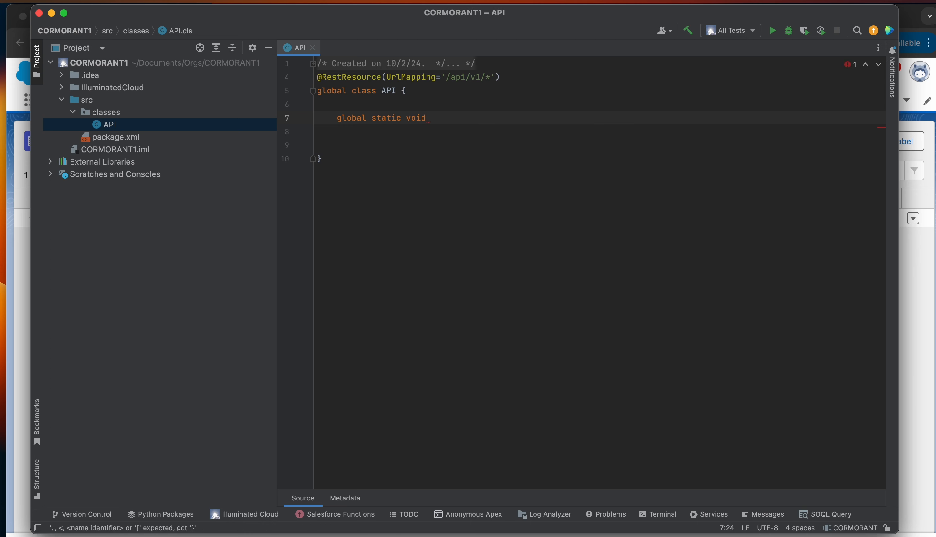
pyautogui.write('getRe')
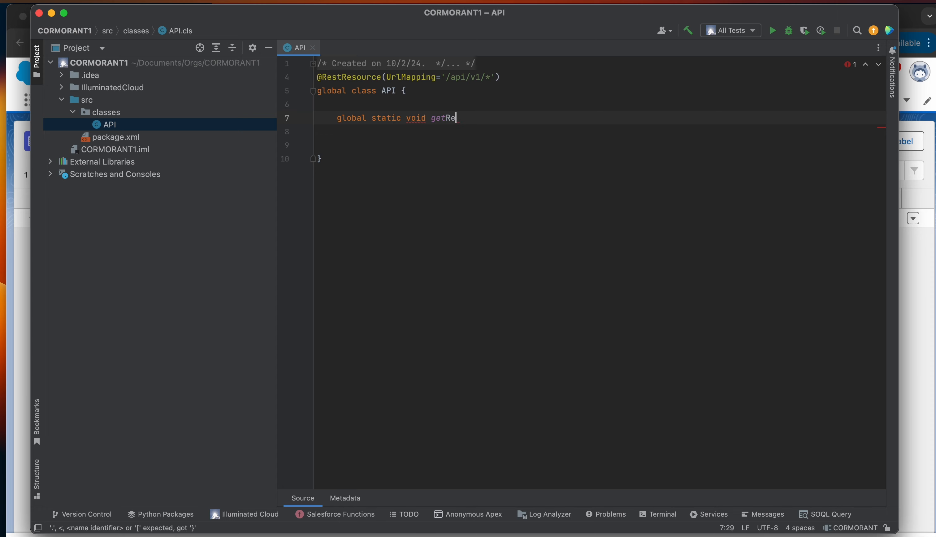
pyautogui.write('quest()')
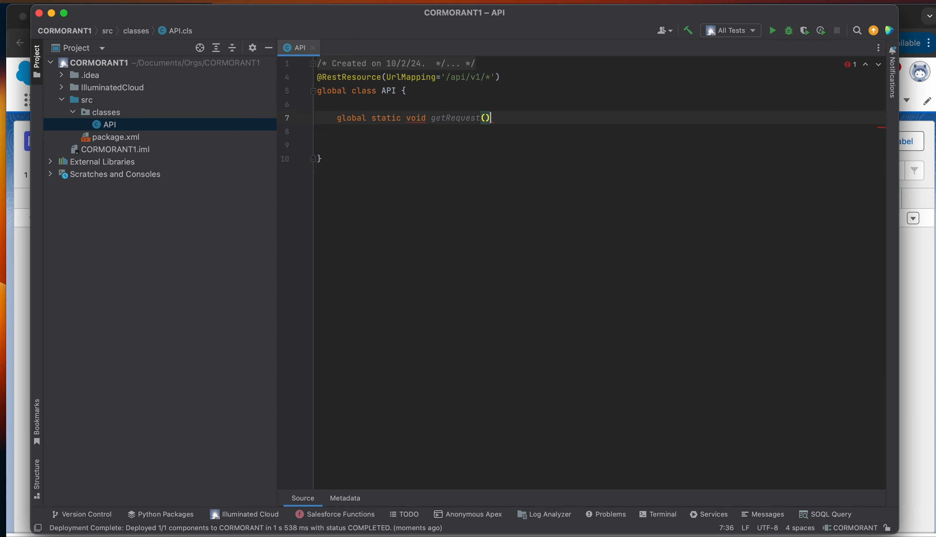
pyautogui.write('{}')
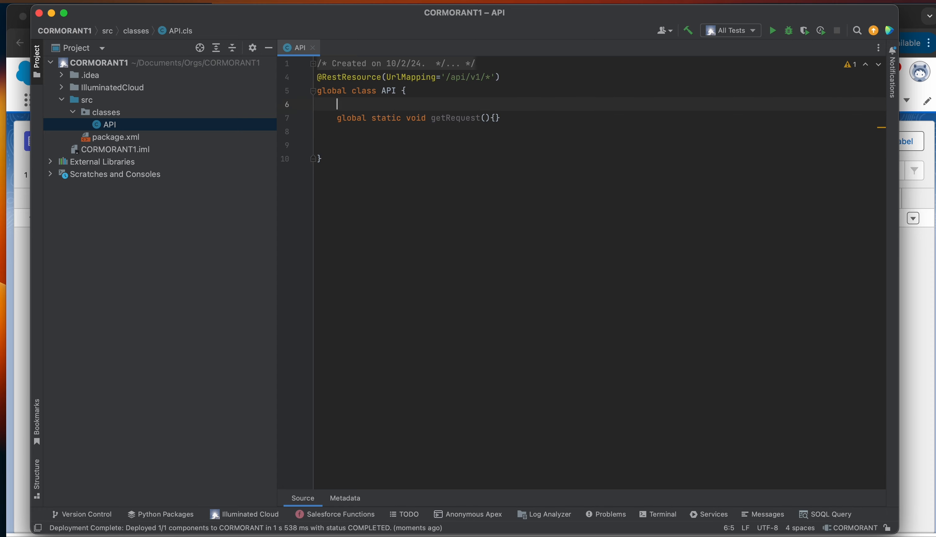
pyautogui.write('@')
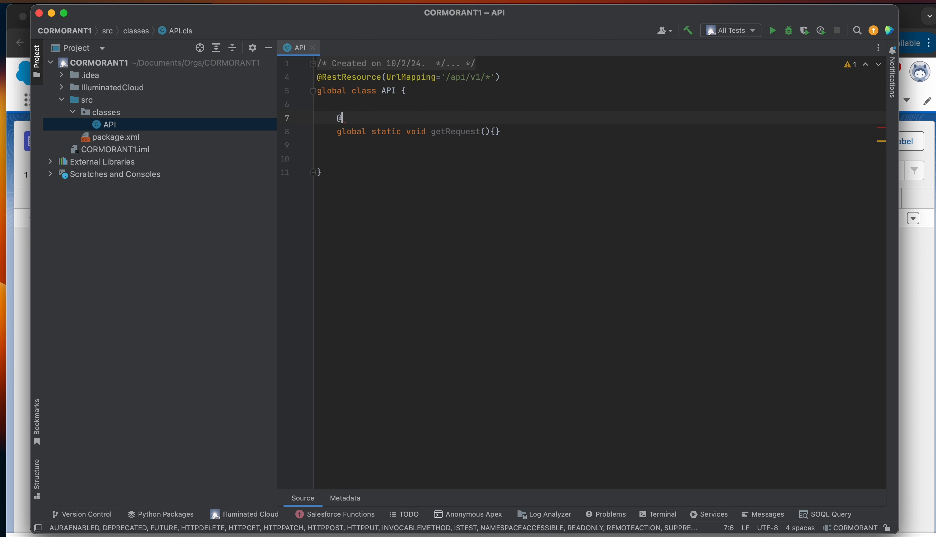
pyautogui.write('HttpGet')
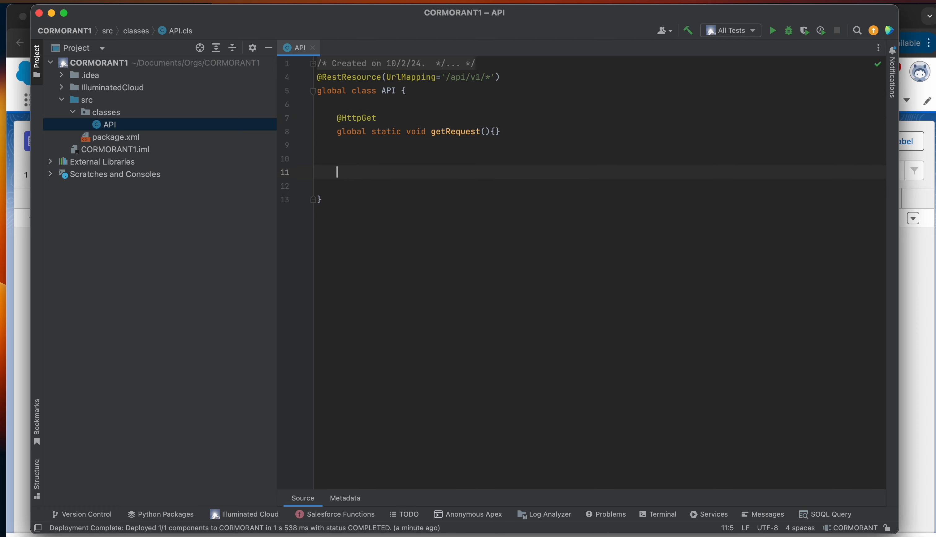
pyautogui.write('global static')
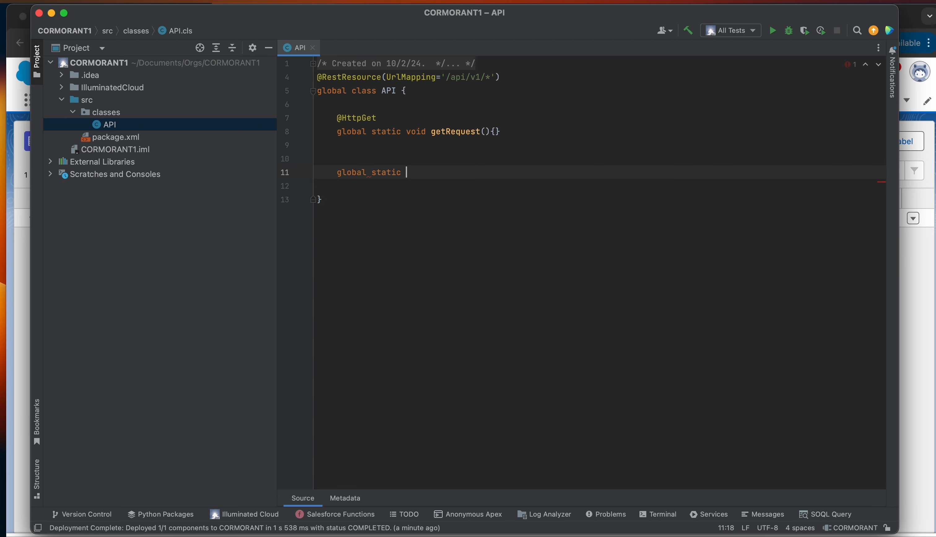
pyautogui.write('void post')
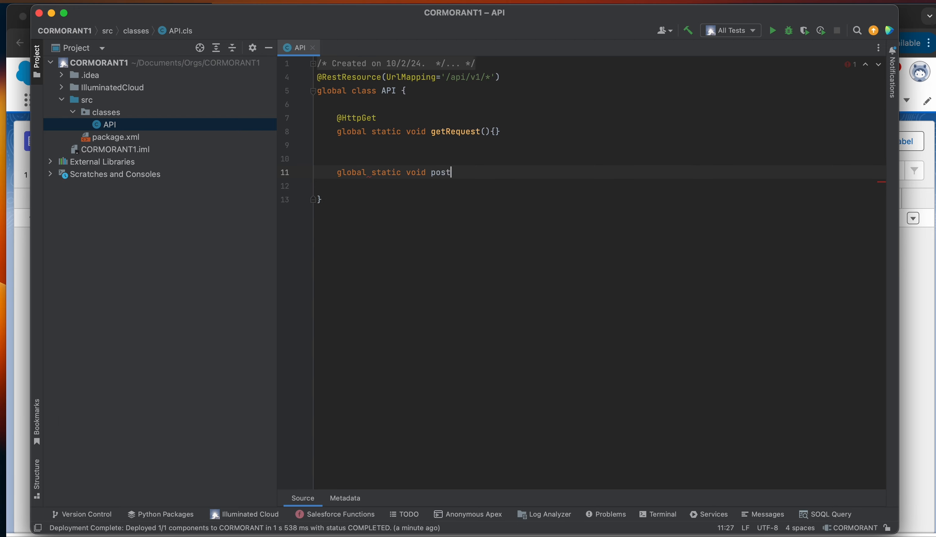
pyautogui.write('Reques')
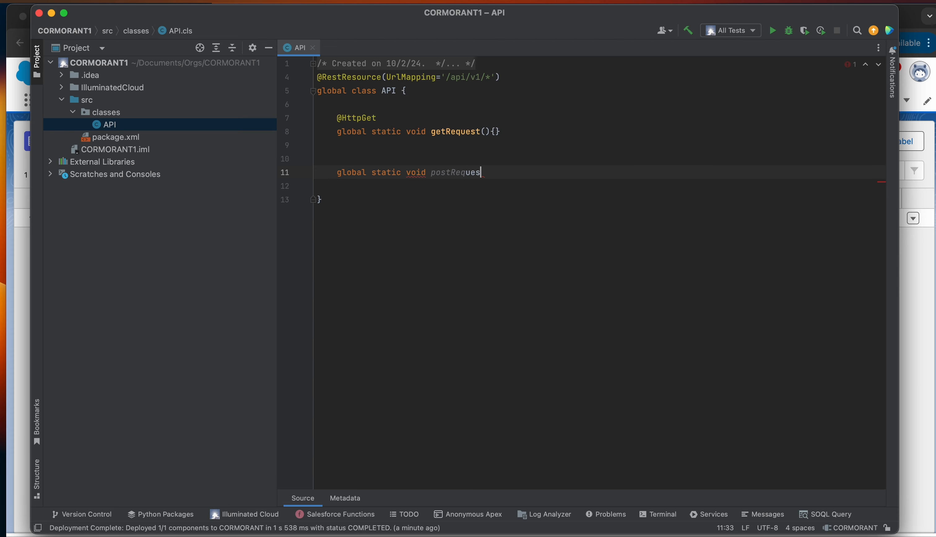
pyautogui.write('(){}')
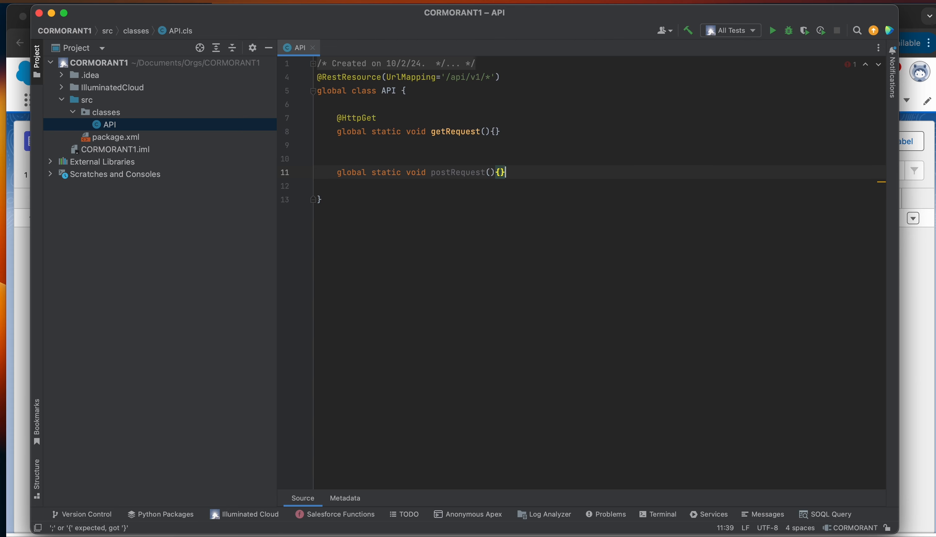
pyautogui.write('@HttpPost')
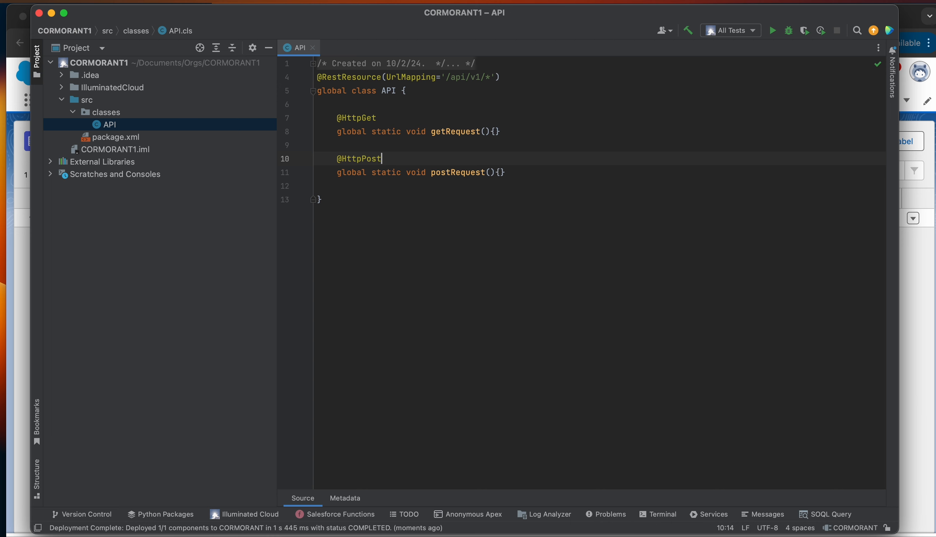
# Step: Split the braces of getRequest and postRequest onto separate lines, leaving empty bodies
pyautogui.click(494, 132)
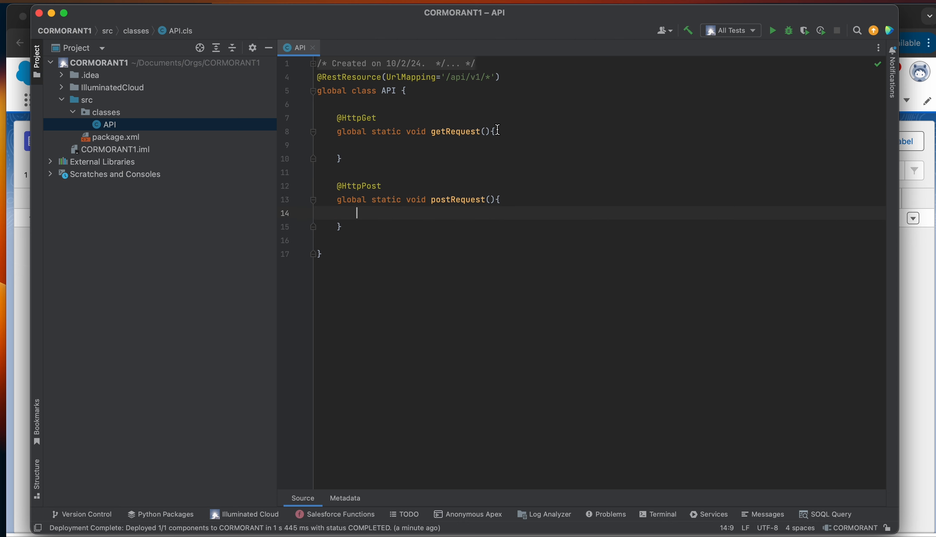
pyautogui.moveTo(457, 211)
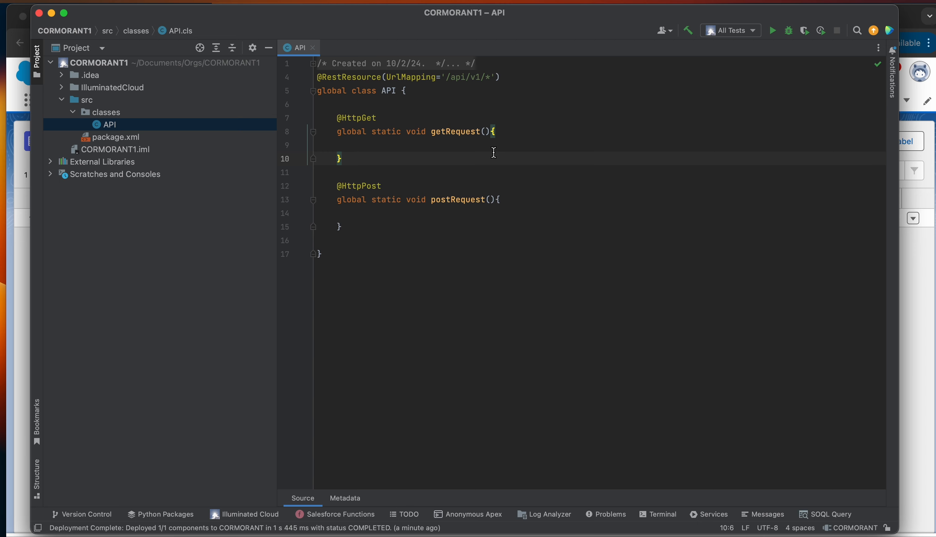
pyautogui.click(357, 144)
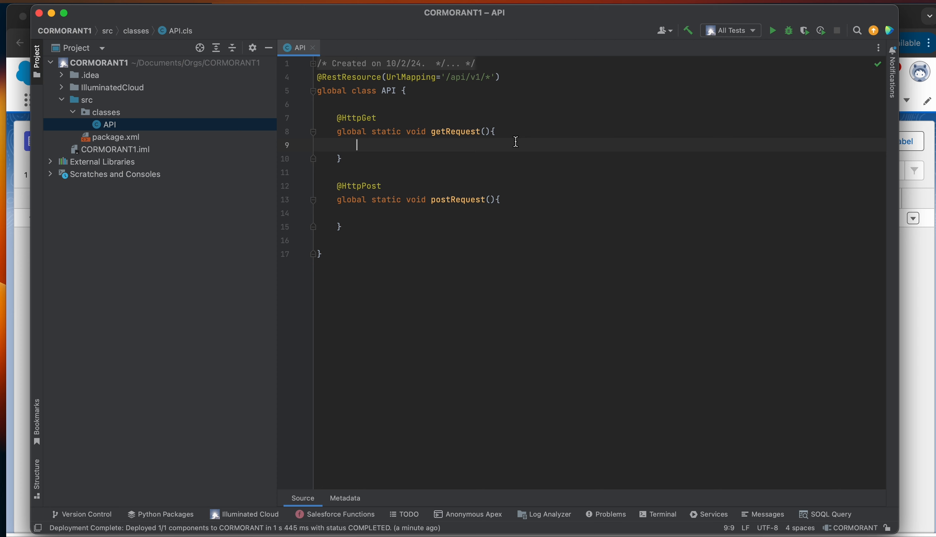
# Step: Write RestContext.response.statusCode = 200; in getRequest
pyautogui.write('Rest')
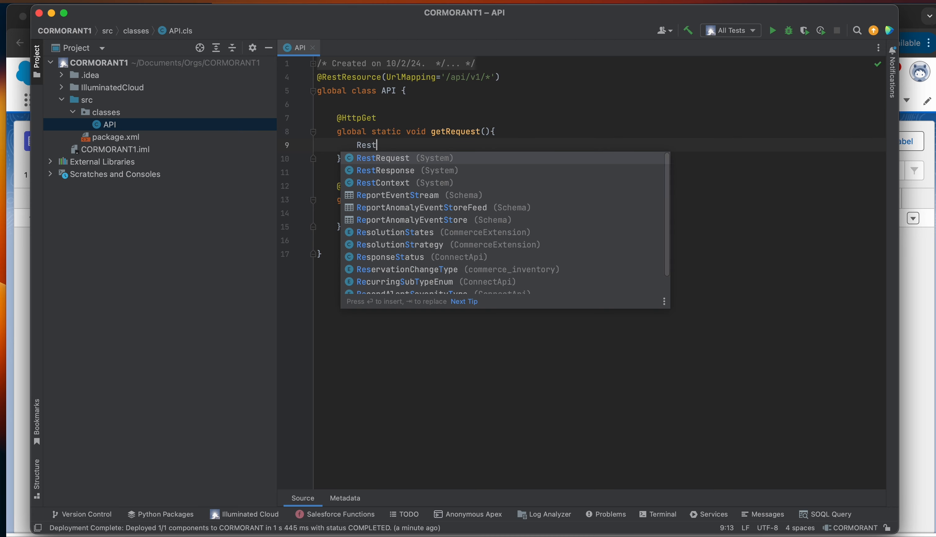
pyautogui.click(380, 183)
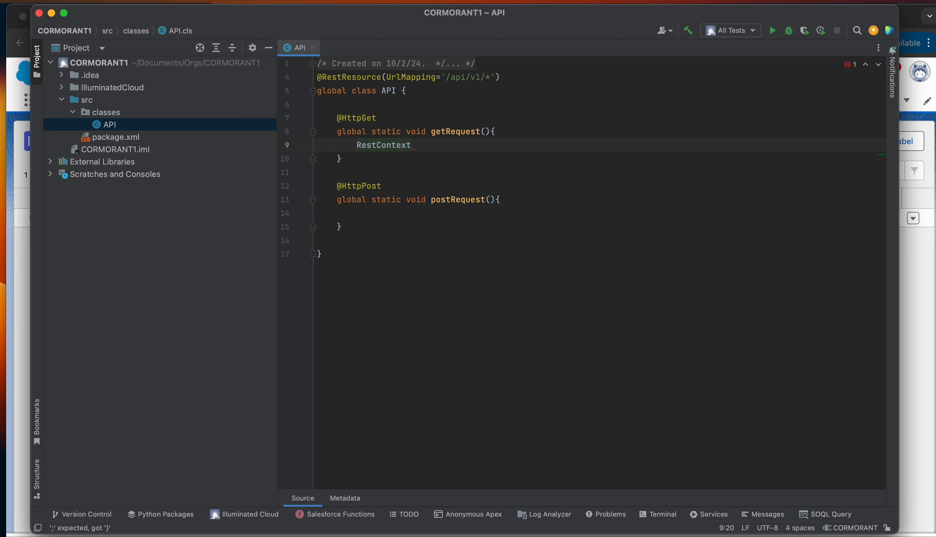
pyautogui.write('.')
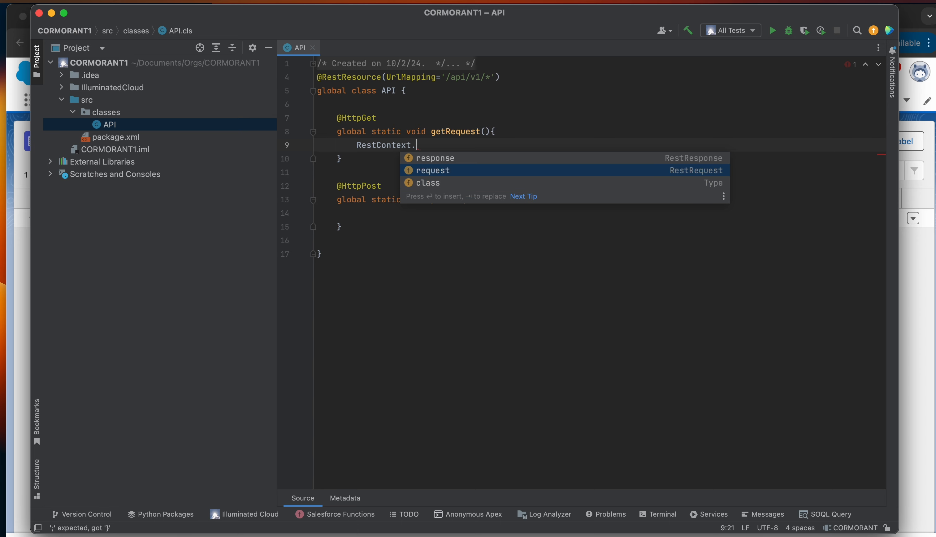
pyautogui.press('Up')
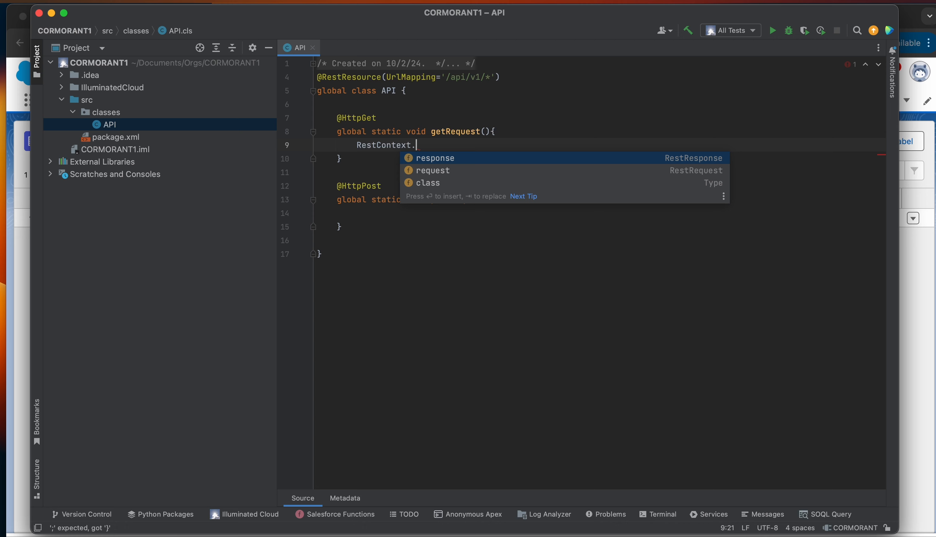
pyautogui.press('Down')
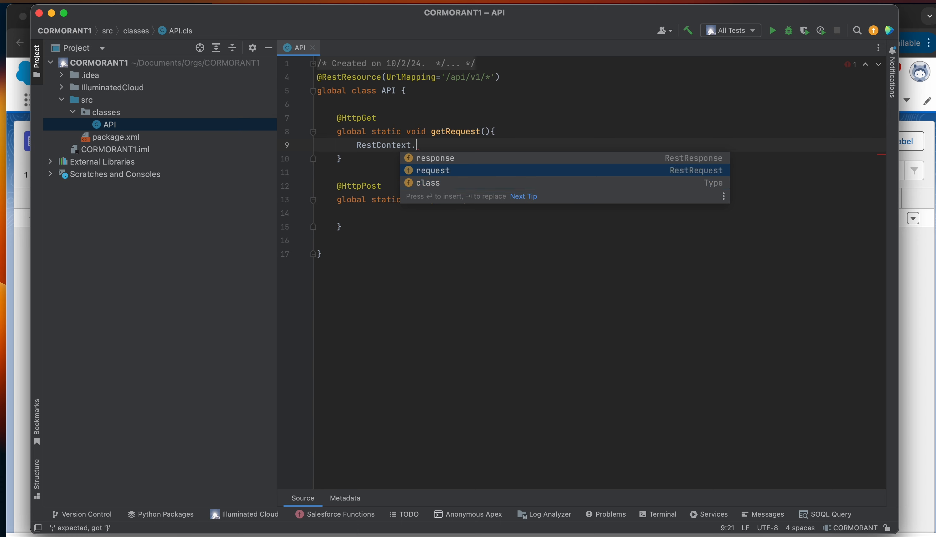
pyautogui.press('Escape')
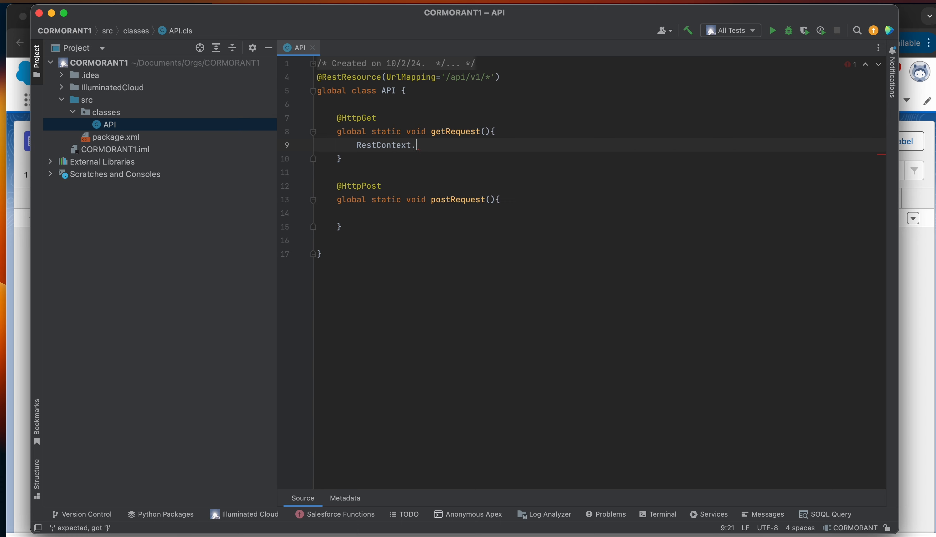
pyautogui.write('response.statusCode(')
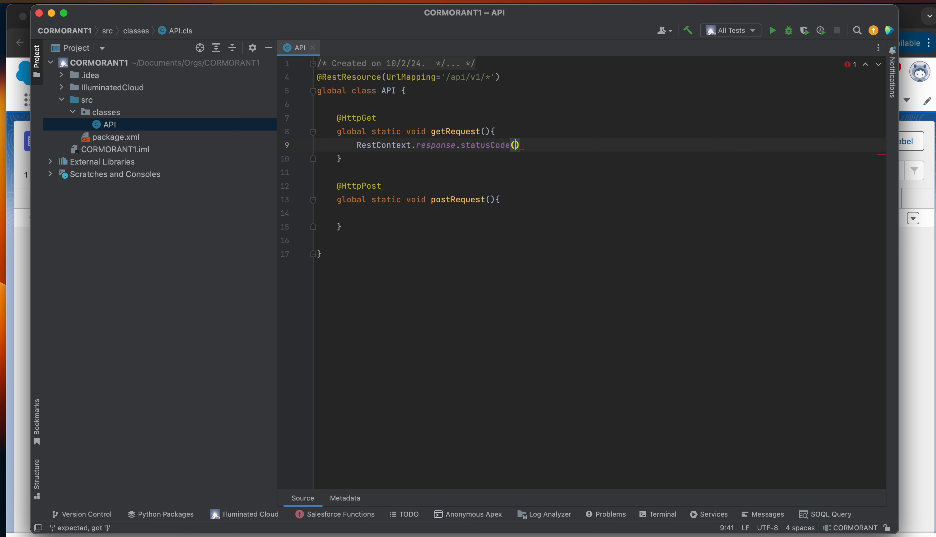
pyautogui.write('200;')
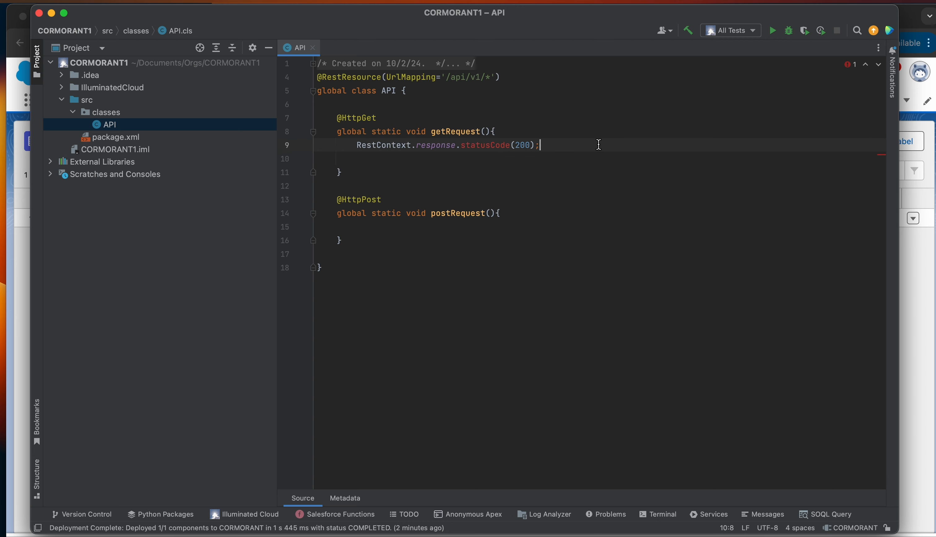
pyautogui.press('Backspace')
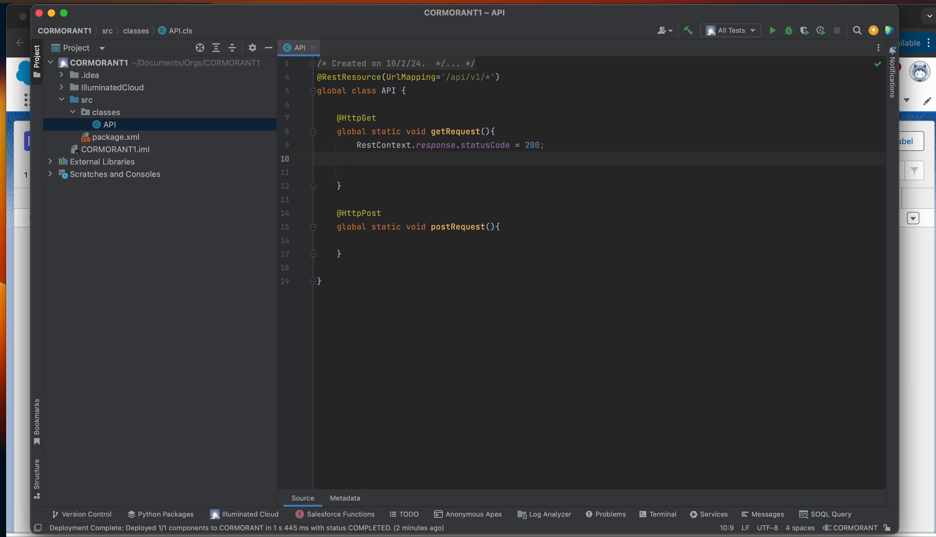
# Step: Write RestContext.response.responseBody = Blob.valueOf('hello world');
pyautogui.write('RestCont')
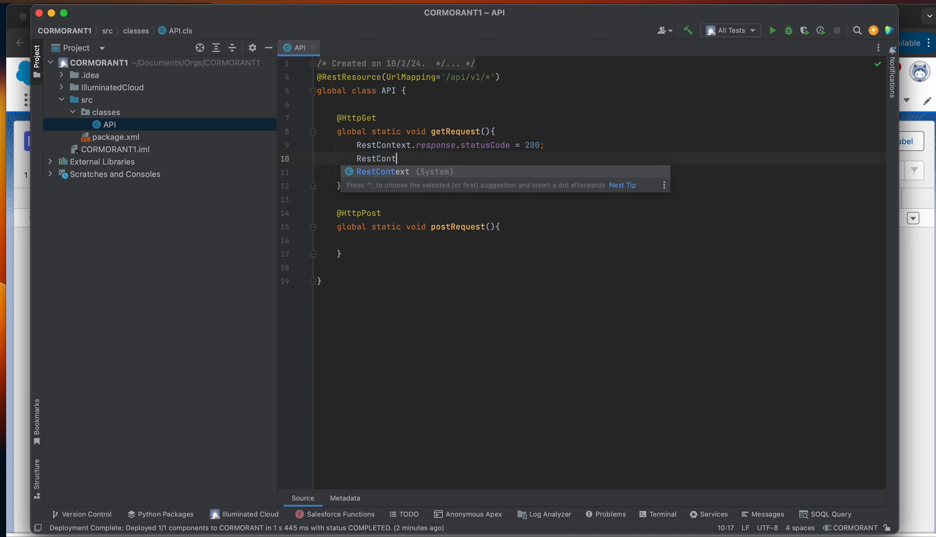
pyautogui.write('ext.response.')
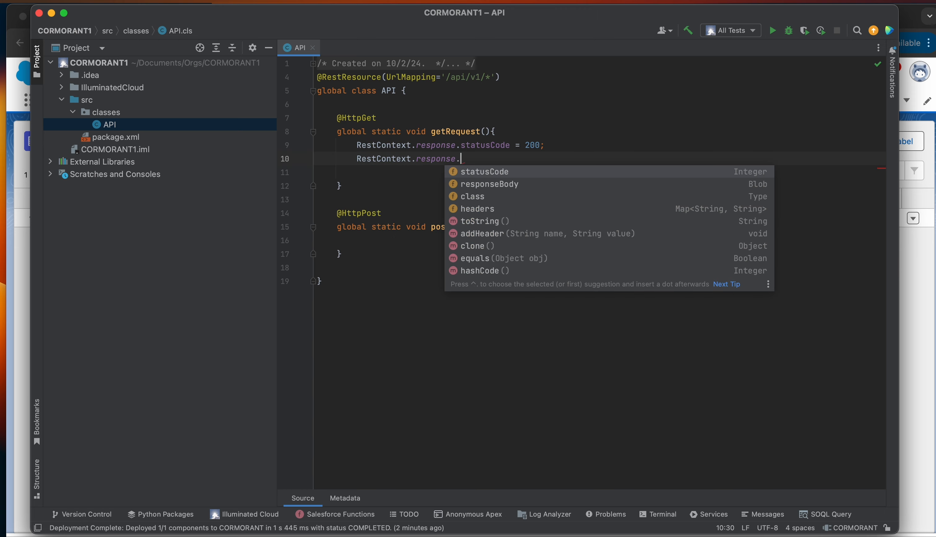
pyautogui.press('Down')
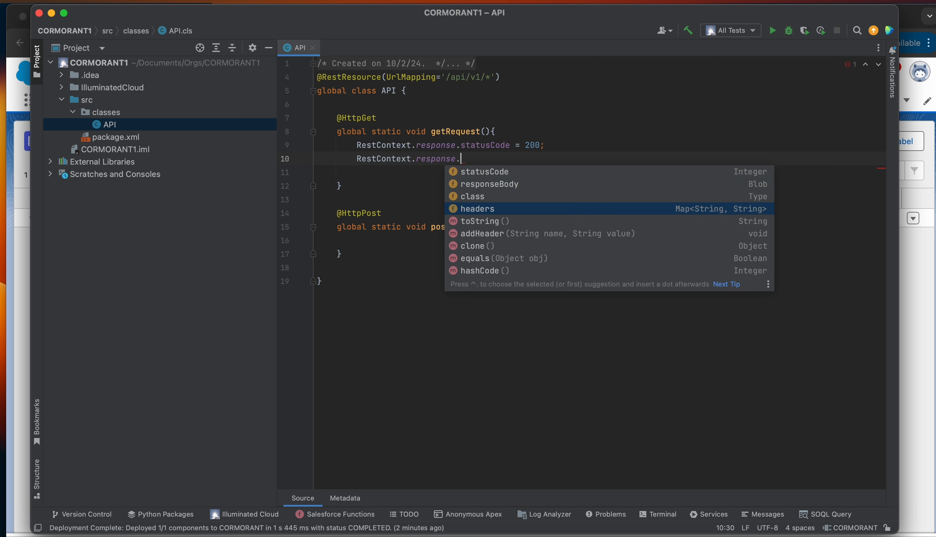
pyautogui.press('Up')
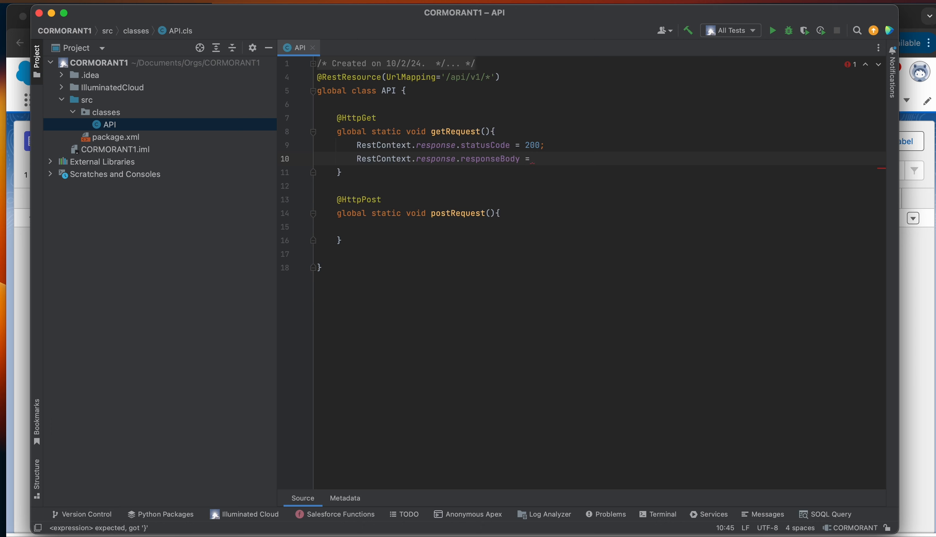
pyautogui.write("'hello")
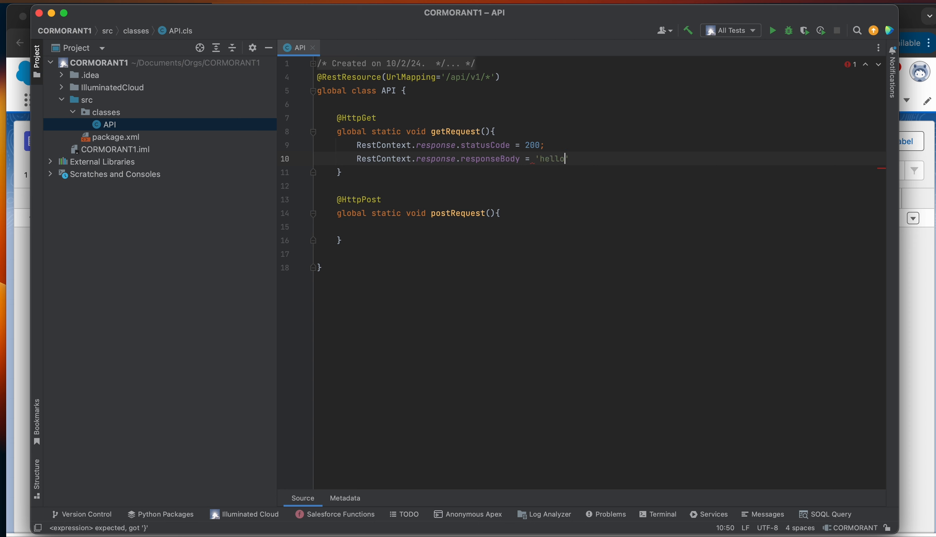
pyautogui.write("world';")
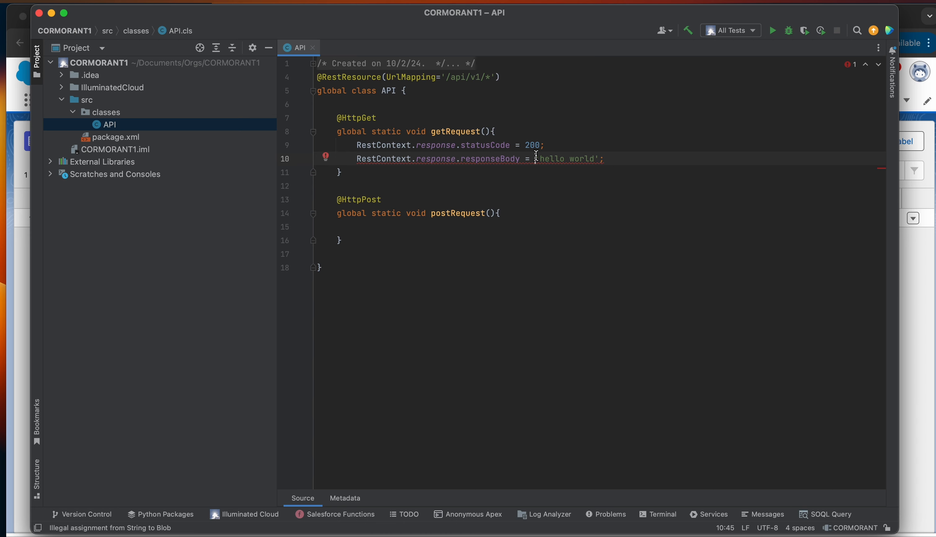
pyautogui.write('blob.')
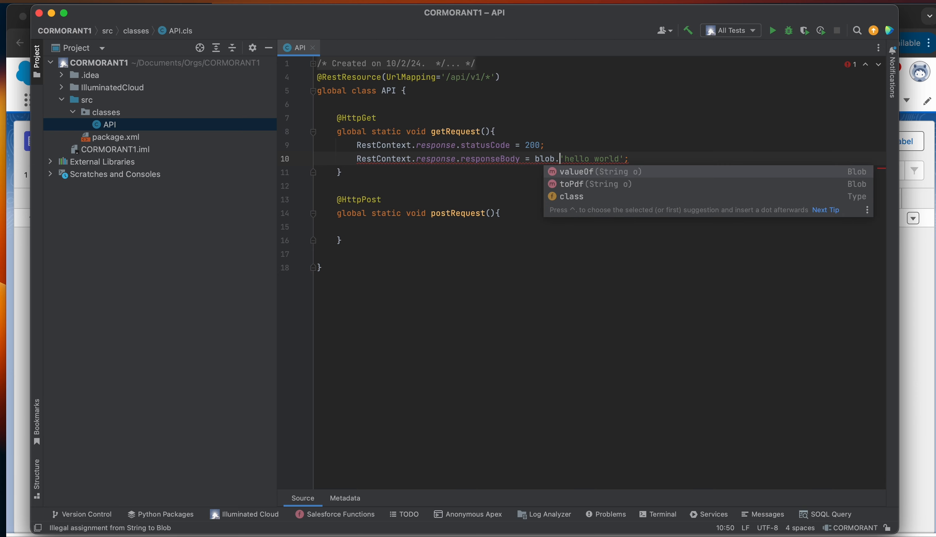
pyautogui.click(599, 172)
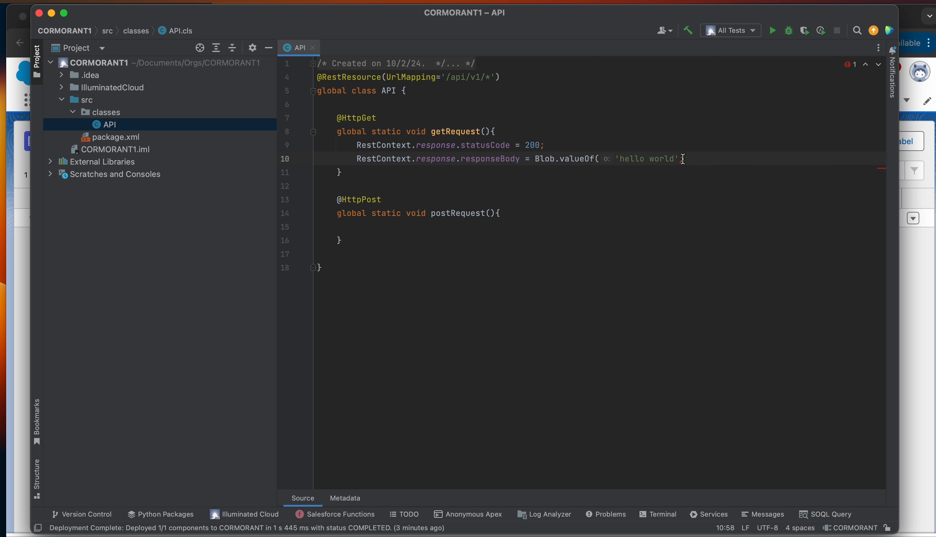
pyautogui.write(');')
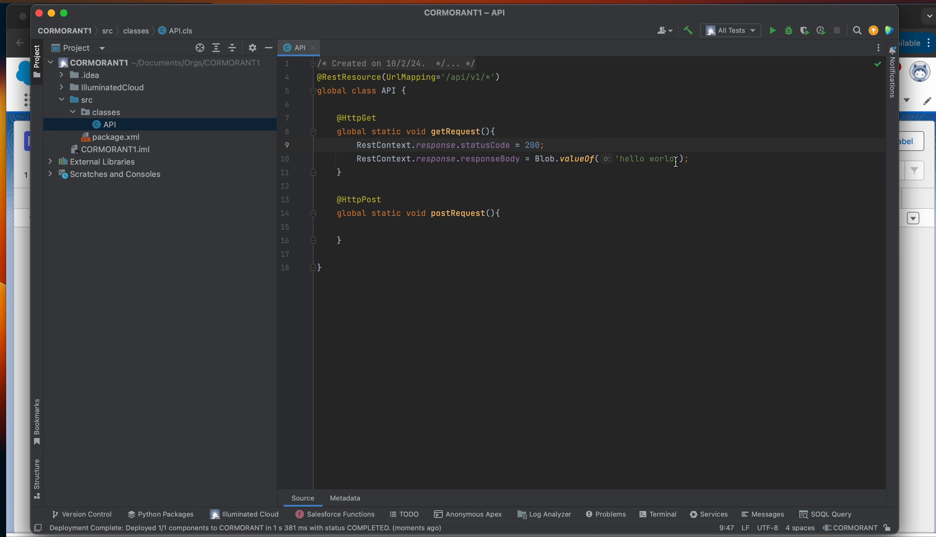
# Step: Save API.cls so Illuminated Cloud deploys it to the org
pyautogui.write('d')
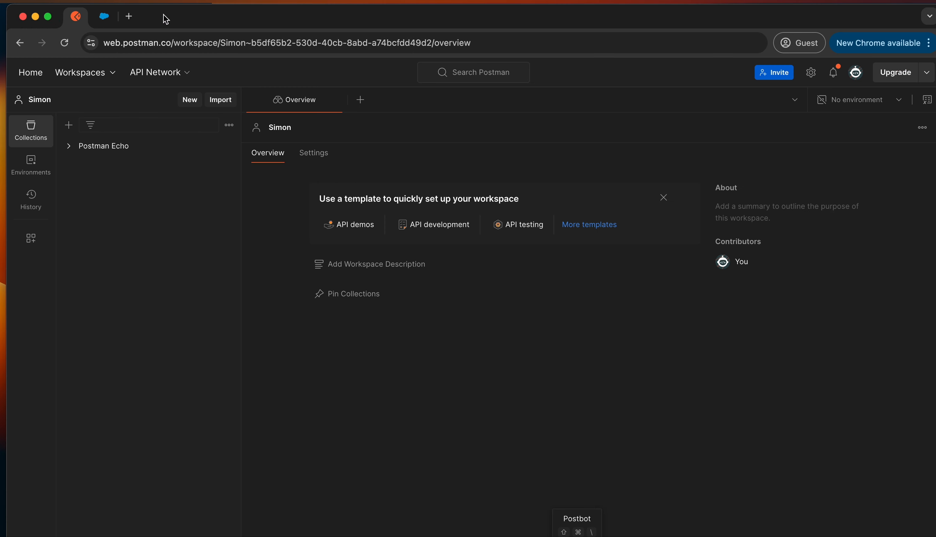
pyautogui.moveTo(251, 283)
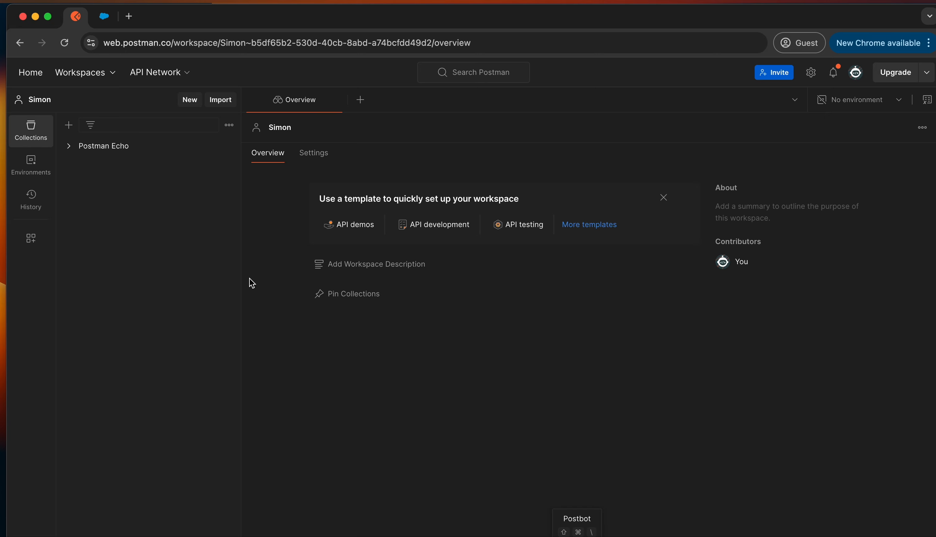
pyautogui.moveTo(174, 245)
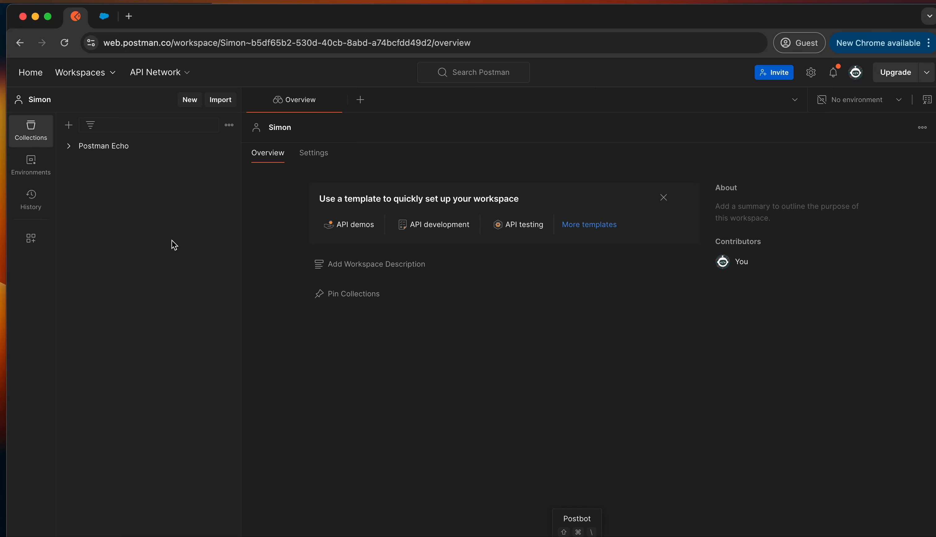
# Step: Create a blank Postman collection named 'sfdc demo' and add a request to it
pyautogui.click(68, 125)
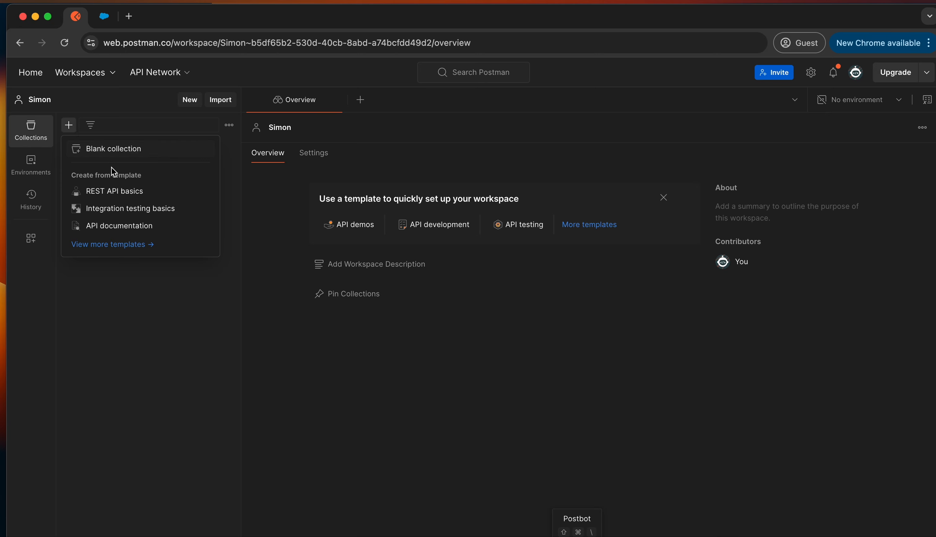
pyautogui.click(110, 148)
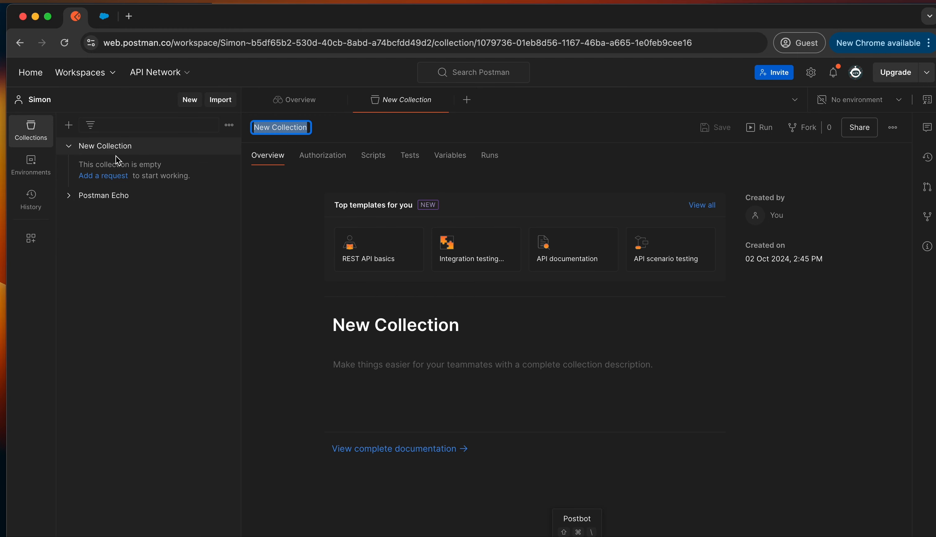
pyautogui.write('sfdc d')
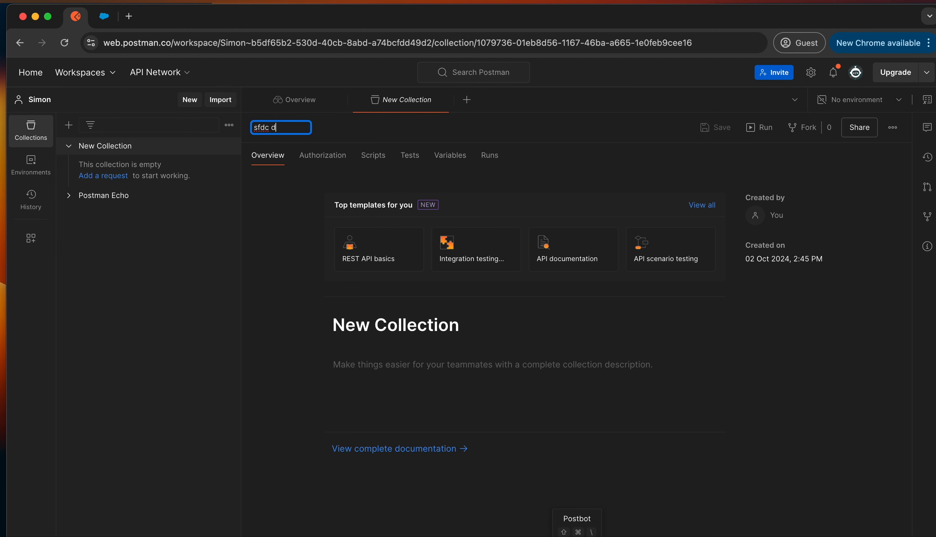
pyautogui.write('emo')
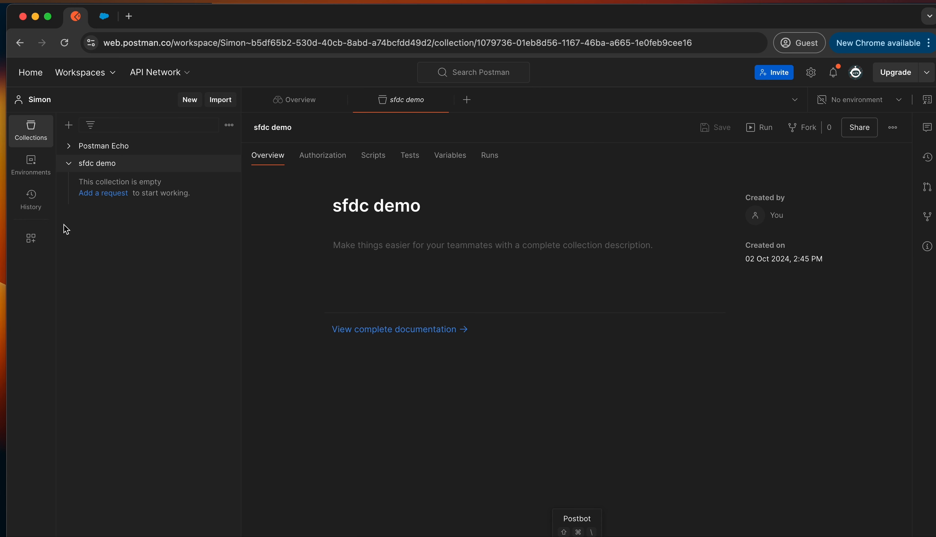
pyautogui.moveTo(103, 193)
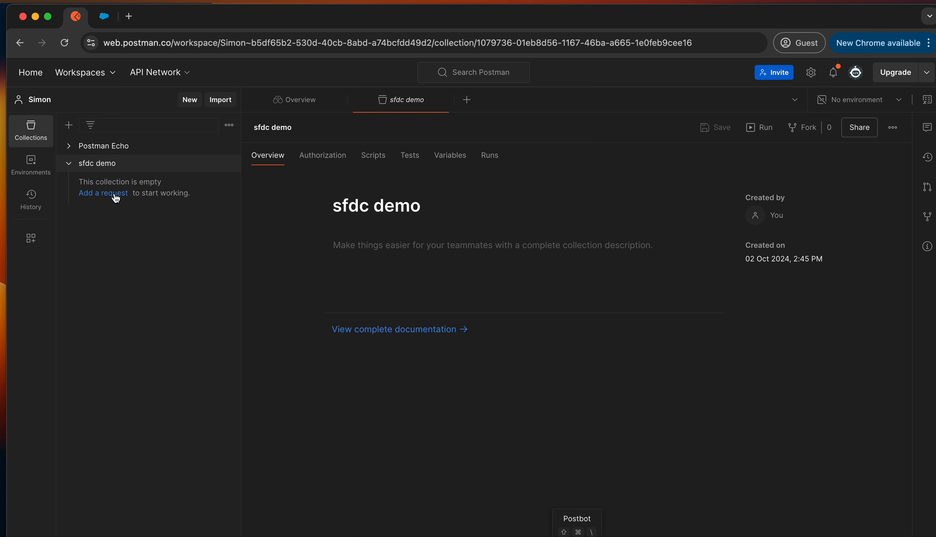
pyautogui.click(103, 193)
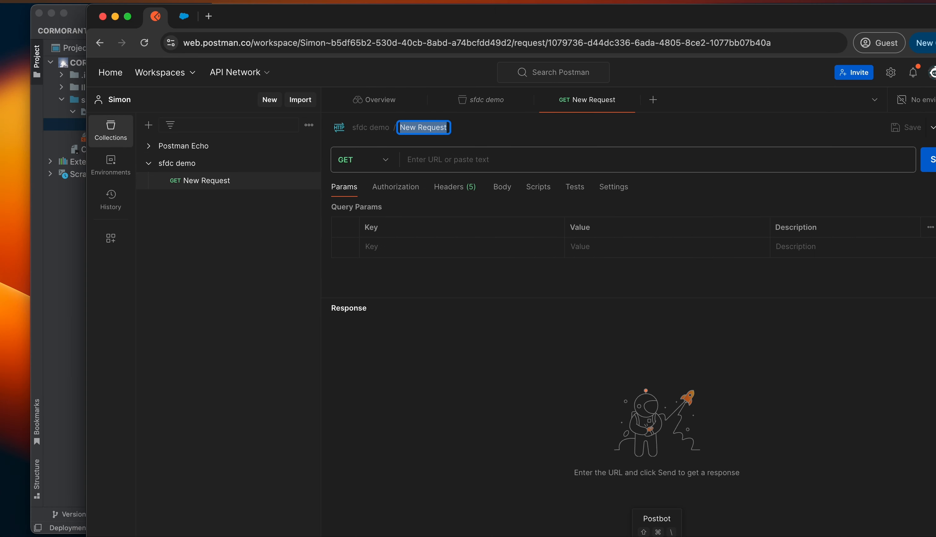
# Step: Name the new request 'hitmyendpoint'
pyautogui.write('hit')
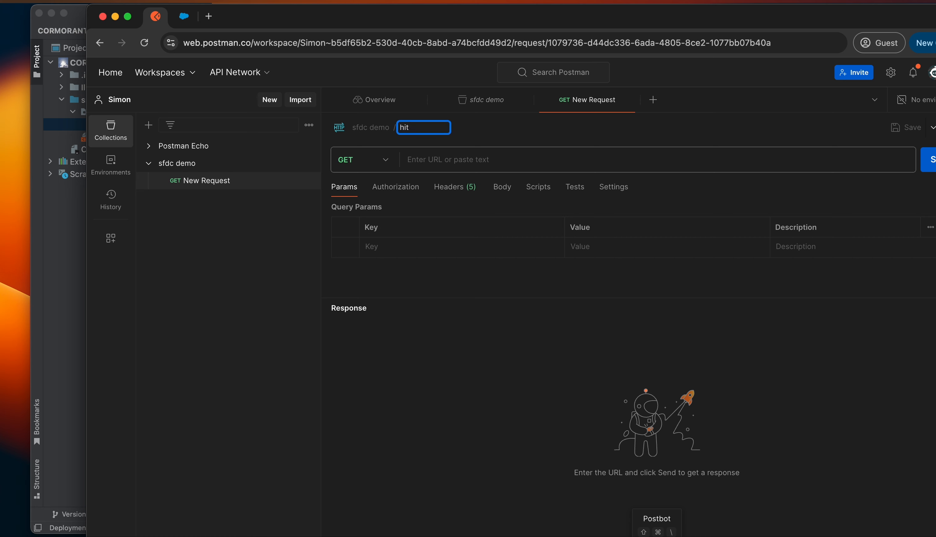
pyautogui.write('my')
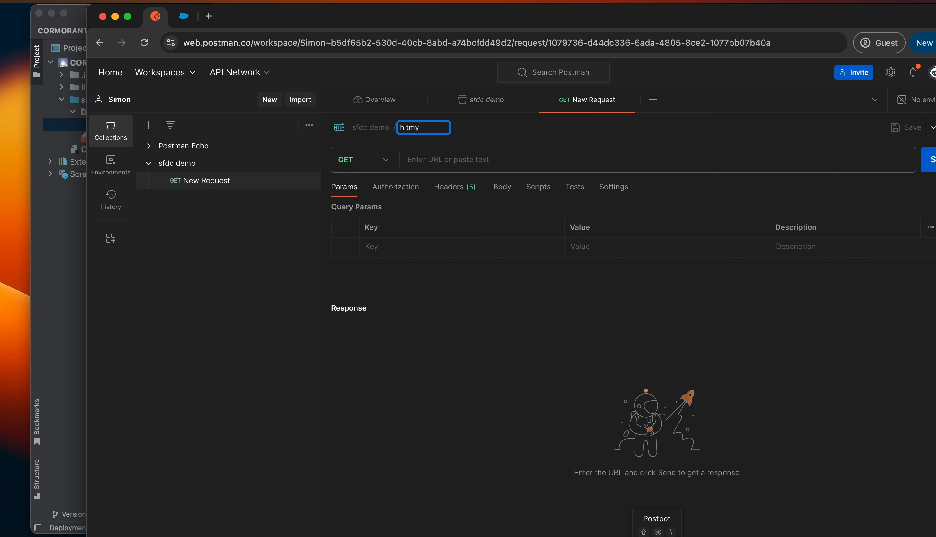
pyautogui.write('e')
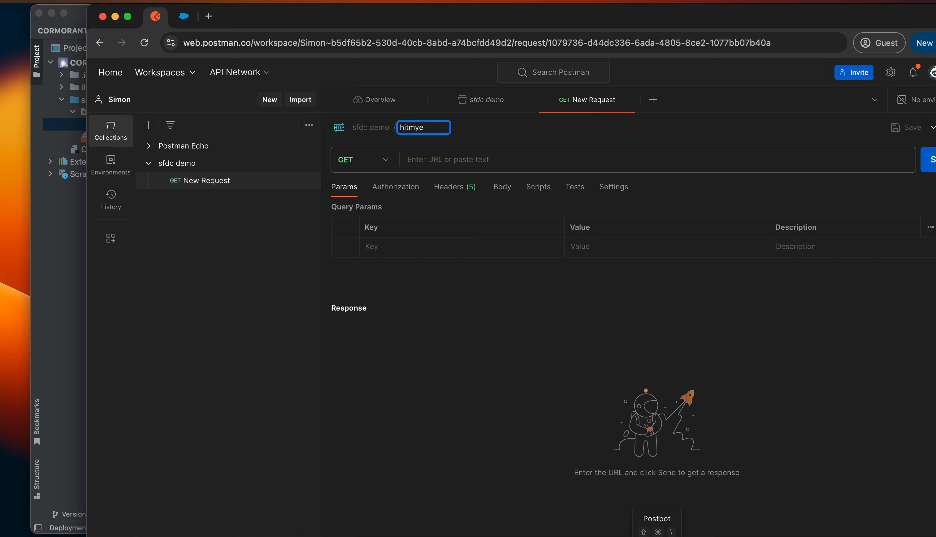
pyautogui.write('endpoint')
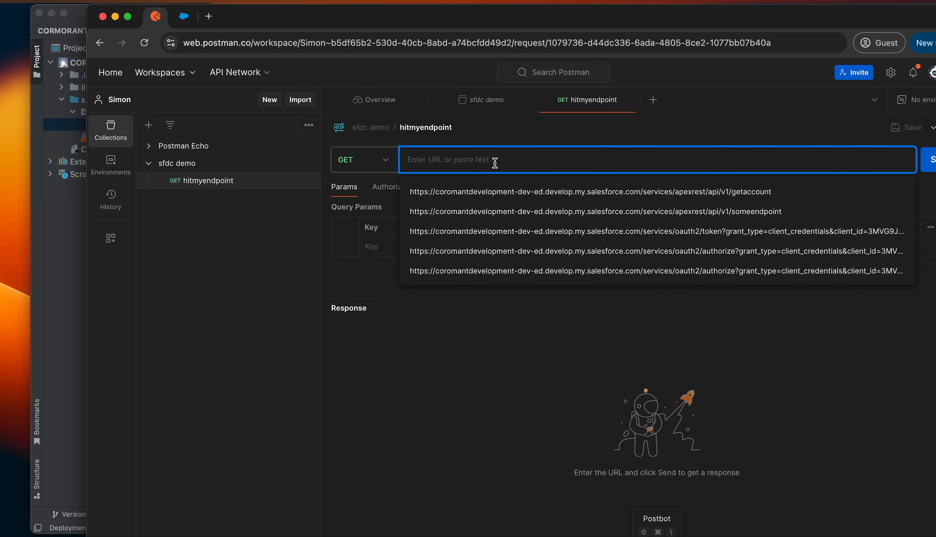
pyautogui.moveTo(496, 192)
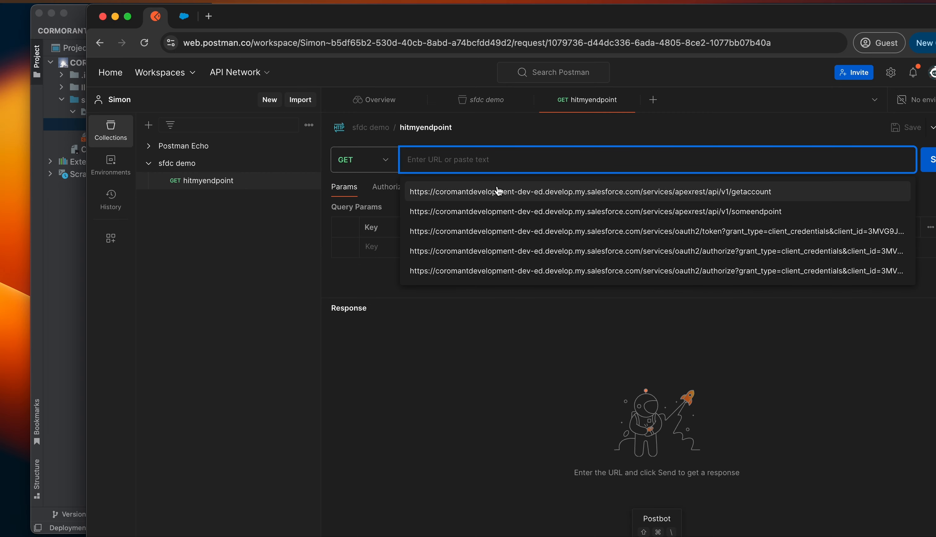
# Step: Enter /services/apexrest/api/v1/someendpoint as the request URL, then switch to Salesforce
pyautogui.write('/')
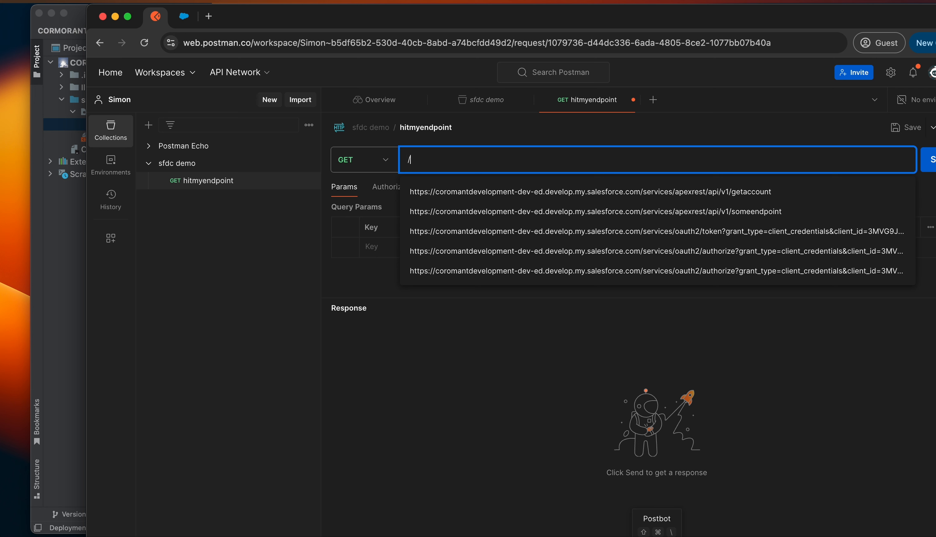
pyautogui.write('services/apex')
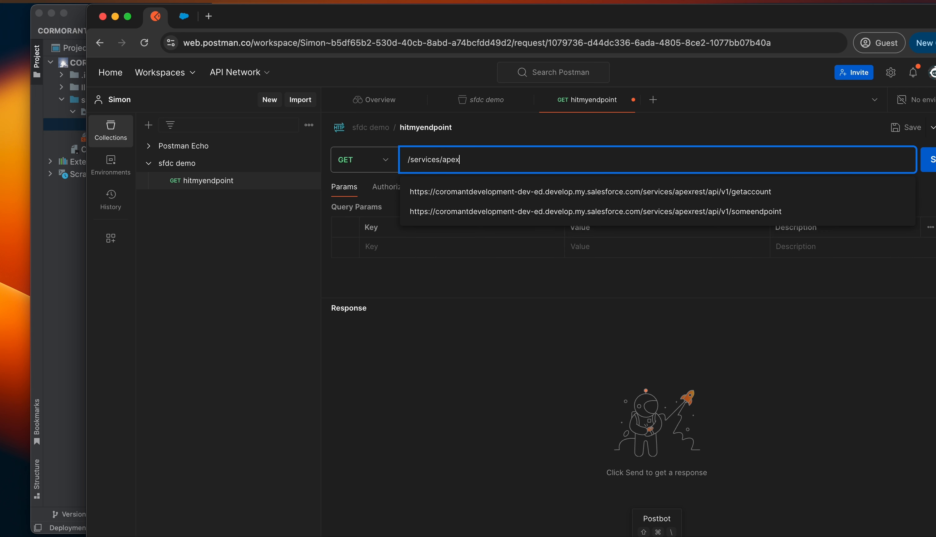
pyautogui.write('rest/')
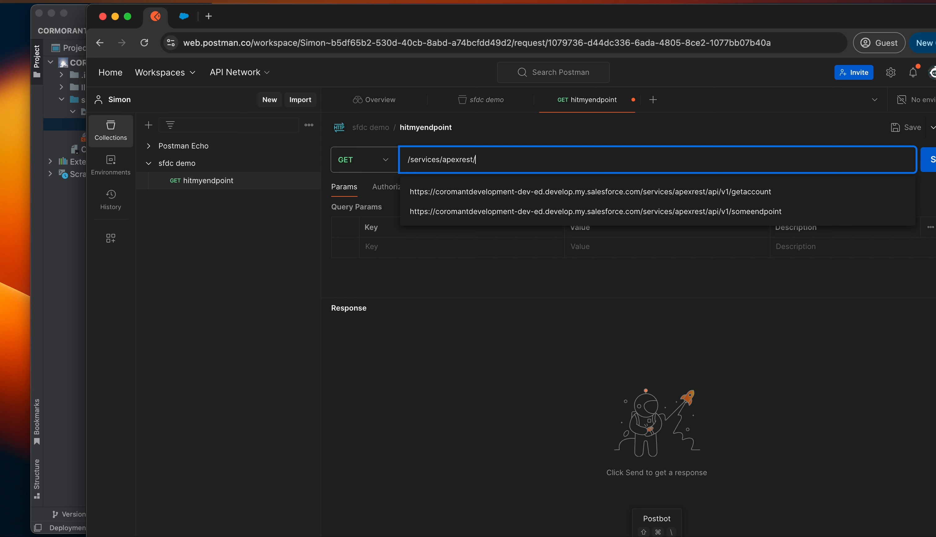
pyautogui.write('api')
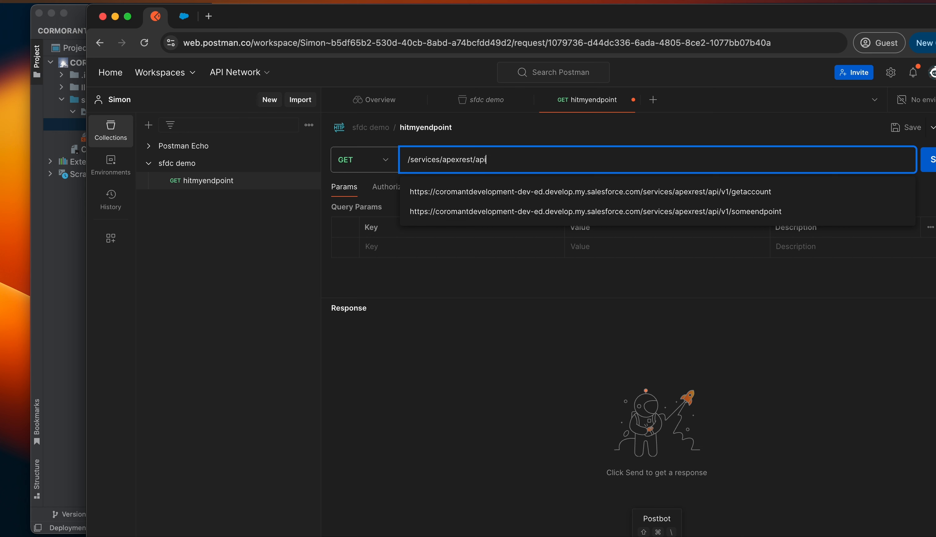
pyautogui.write('/v0')
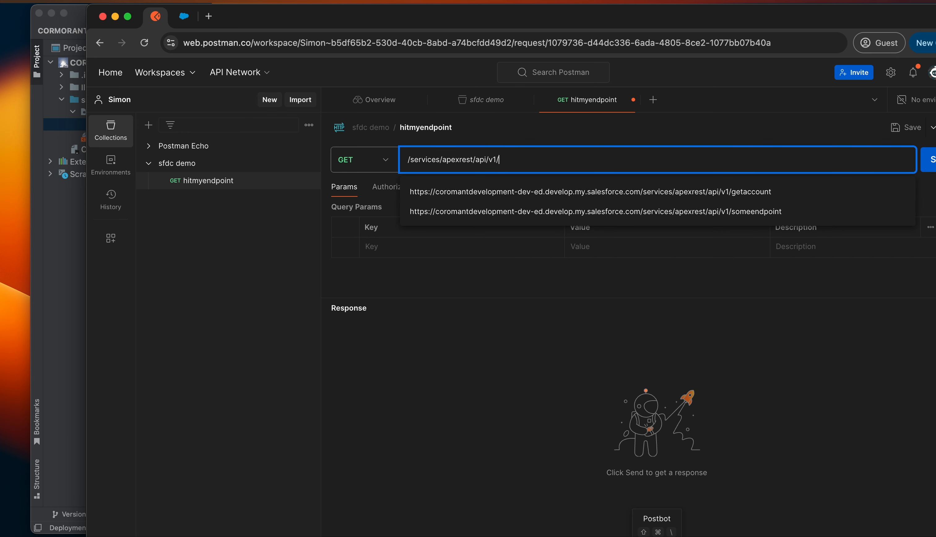
pyautogui.write('som')
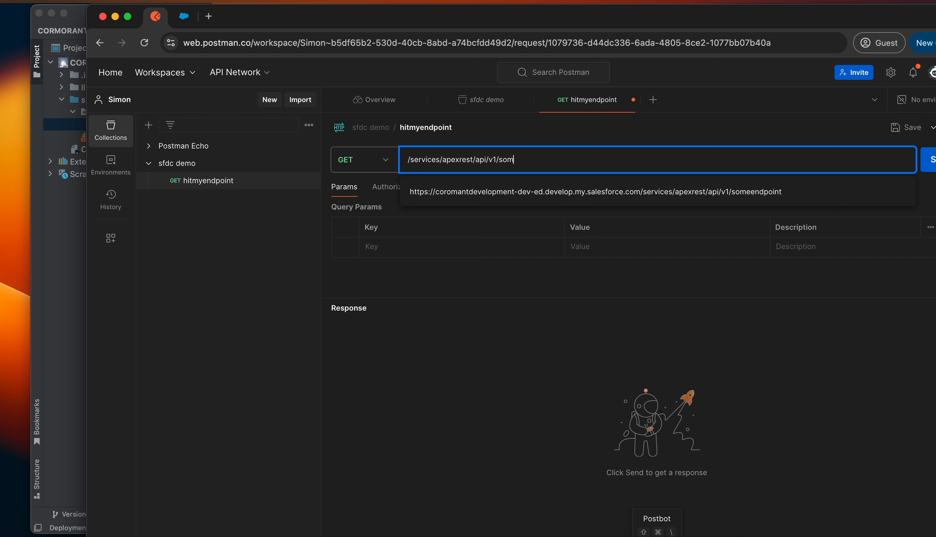
pyautogui.write('eendpoint')
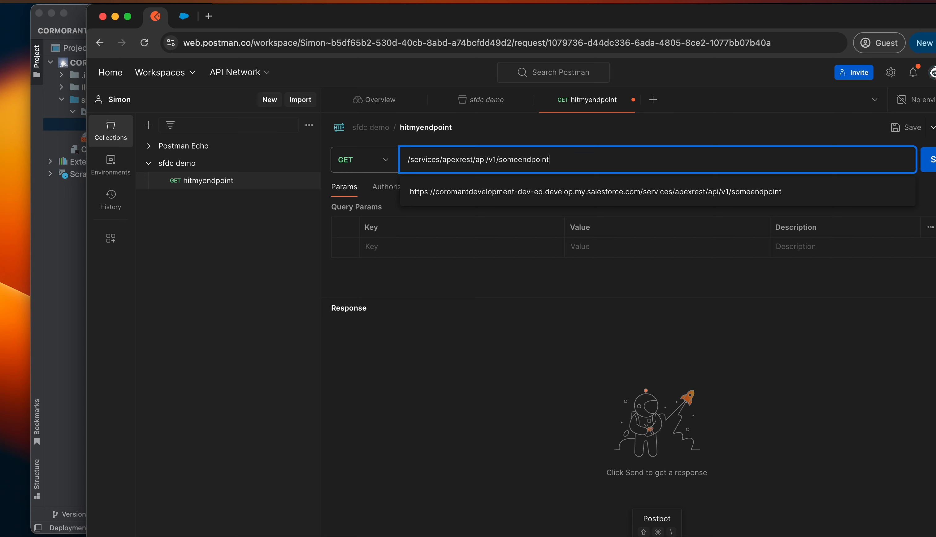
pyautogui.moveTo(454, 199)
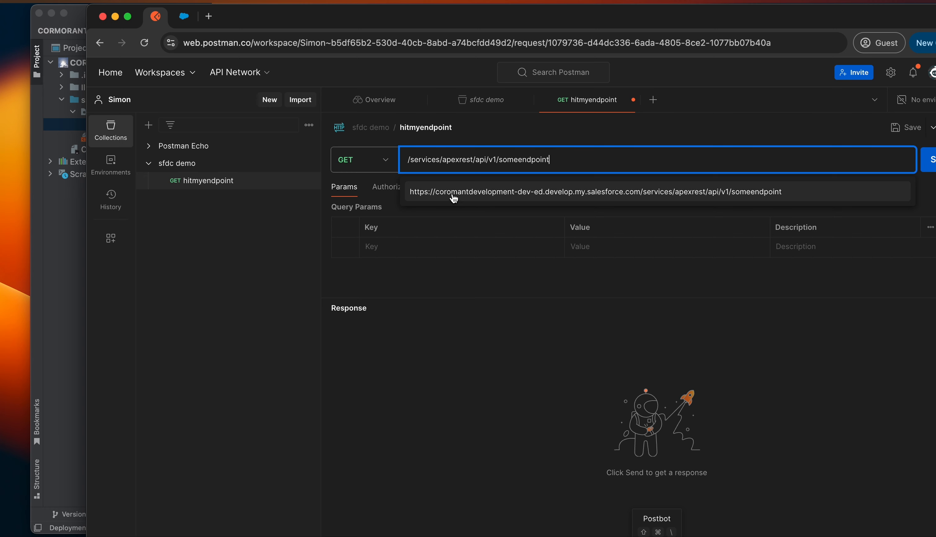
pyautogui.moveTo(176, 31)
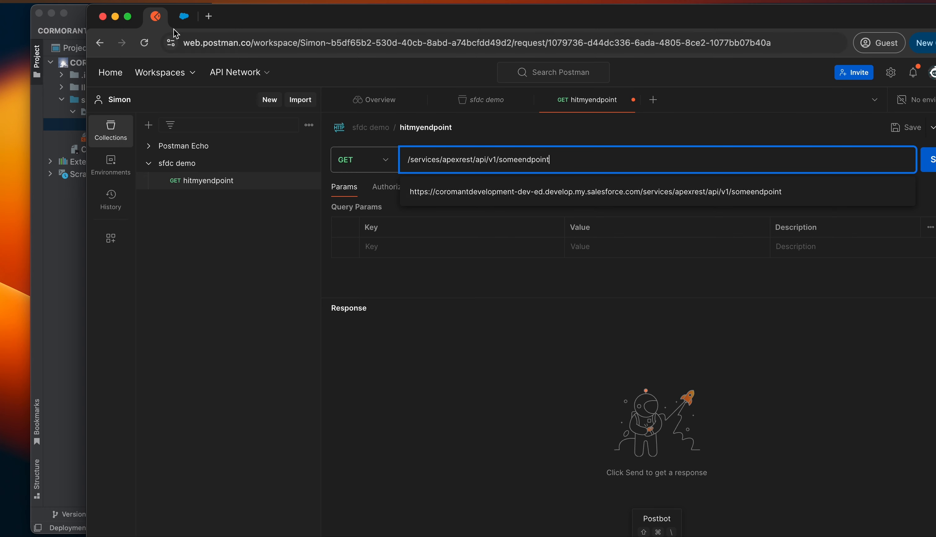
pyautogui.click(183, 16)
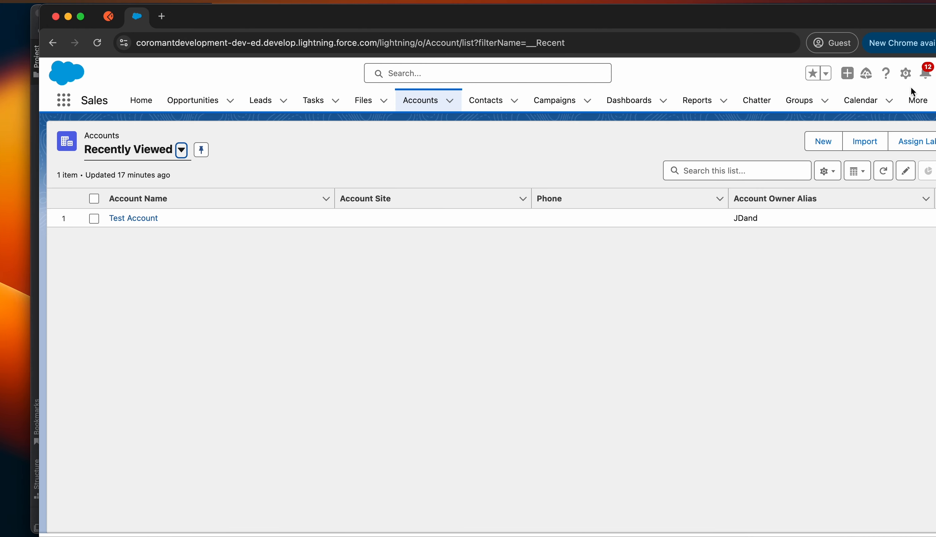
# Step: Find My Domain via Setup Quick Find and view the org's current My Domain URL
pyautogui.click(906, 73)
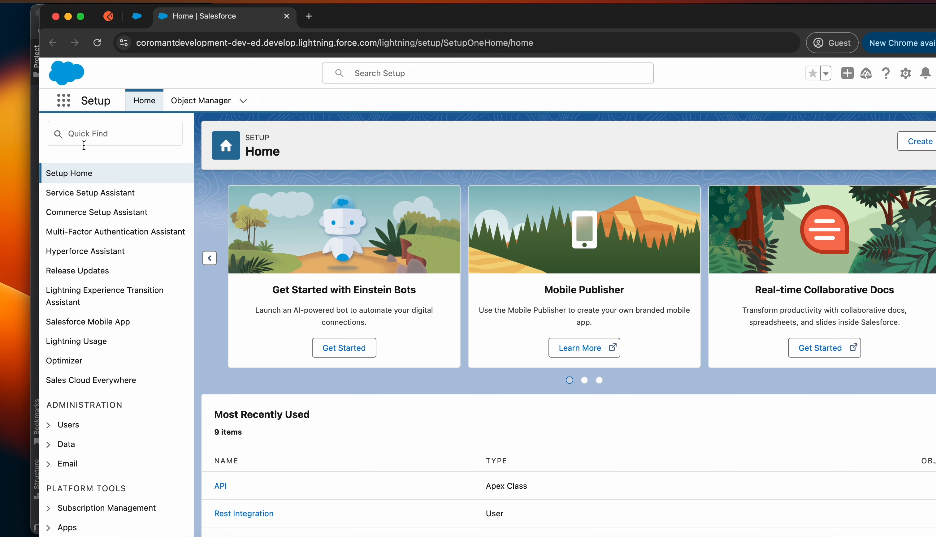
pyautogui.write('my')
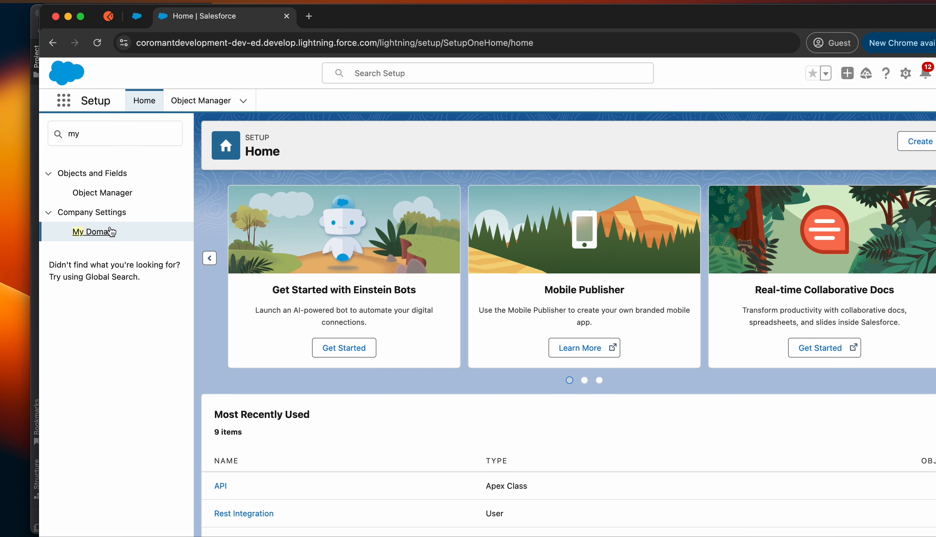
pyautogui.click(93, 231)
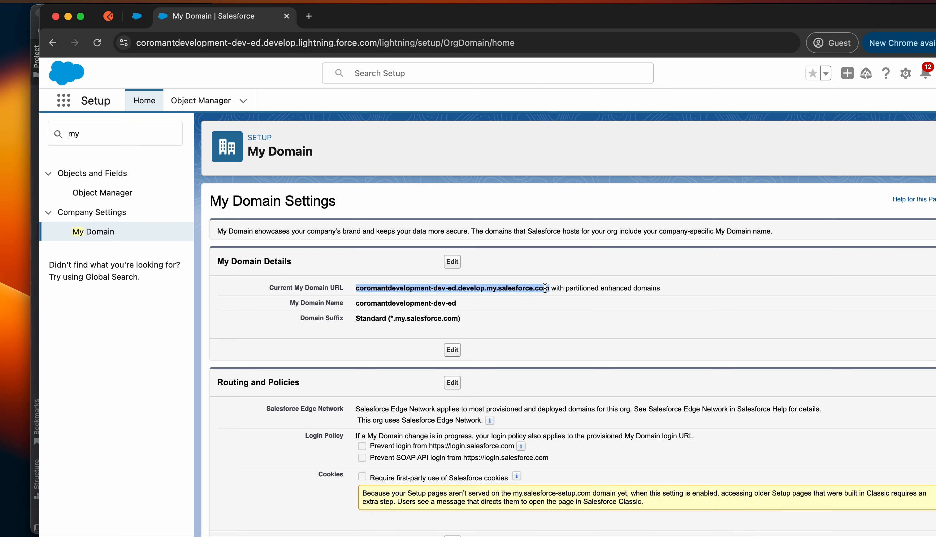
pyautogui.moveTo(410, 29)
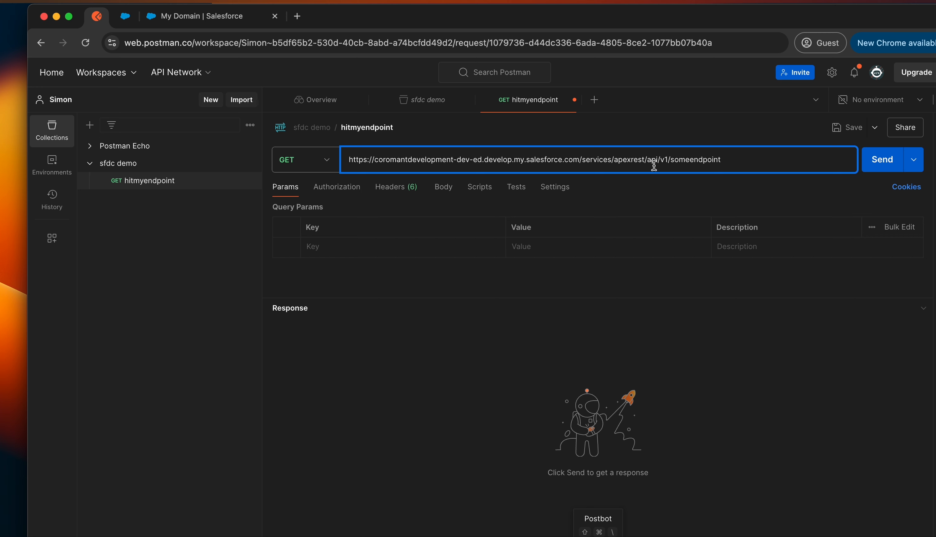
pyautogui.moveTo(752, 156)
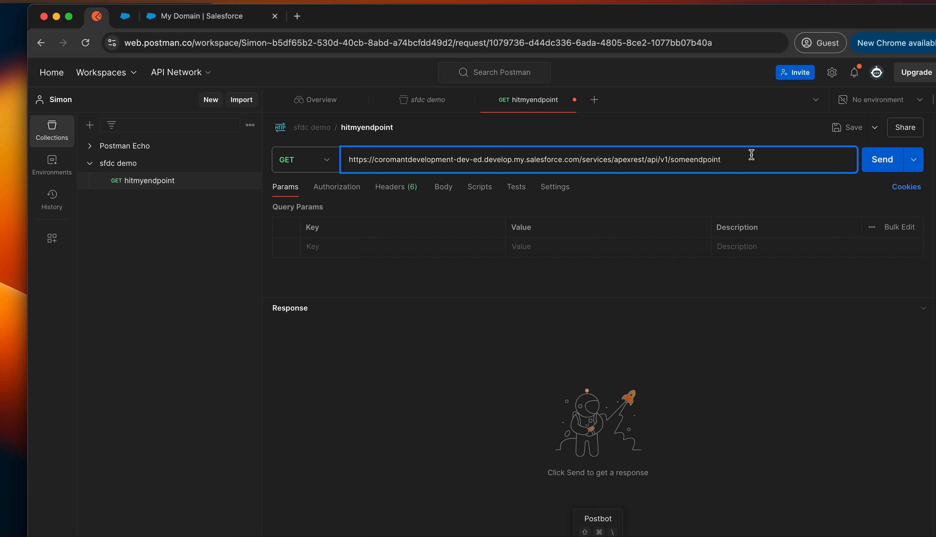
pyautogui.moveTo(232, 194)
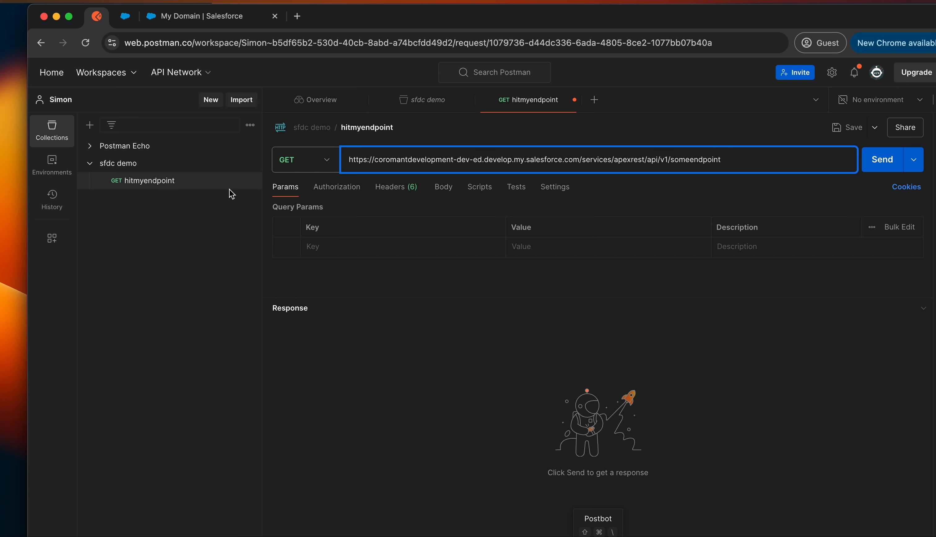
pyautogui.moveTo(883, 160)
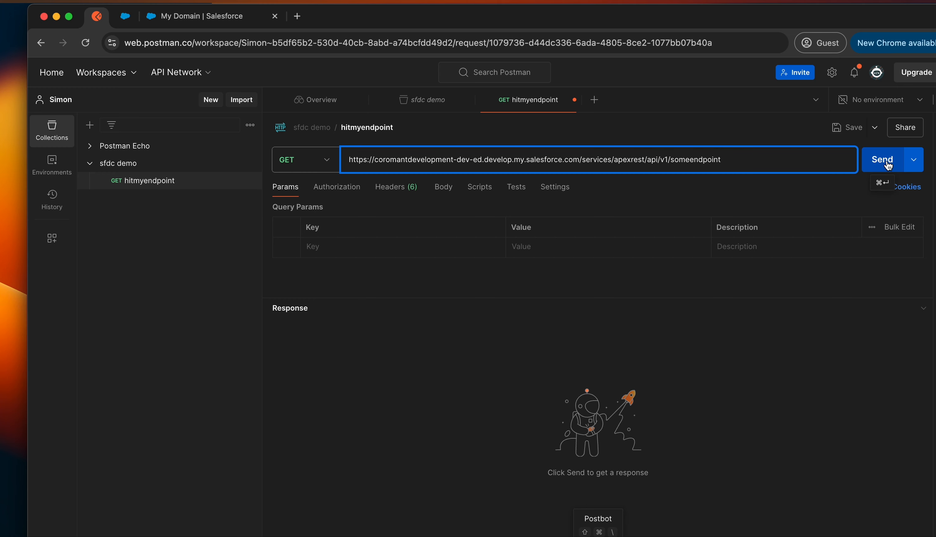
# Step: Send the hitmyendpoint GET request to the full my.salesforce.com endpoint URL
pyautogui.click(883, 160)
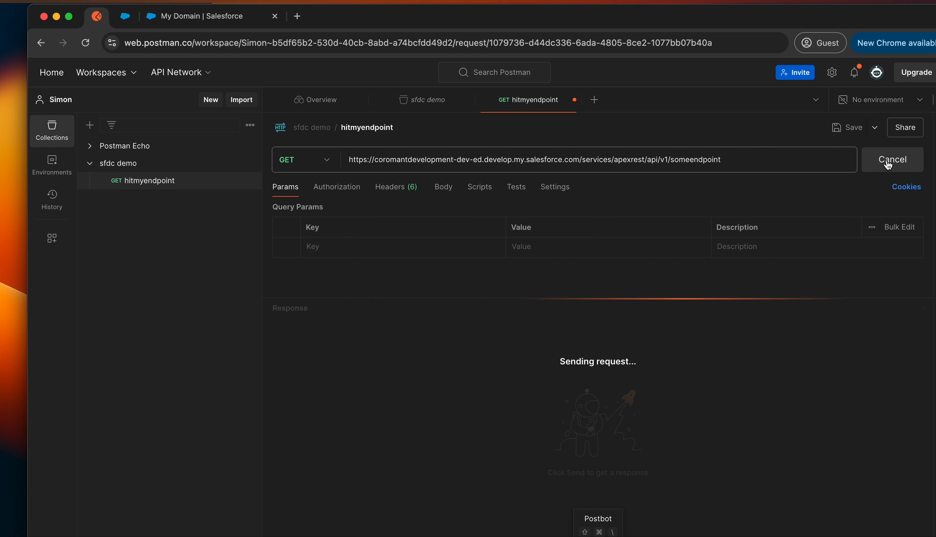